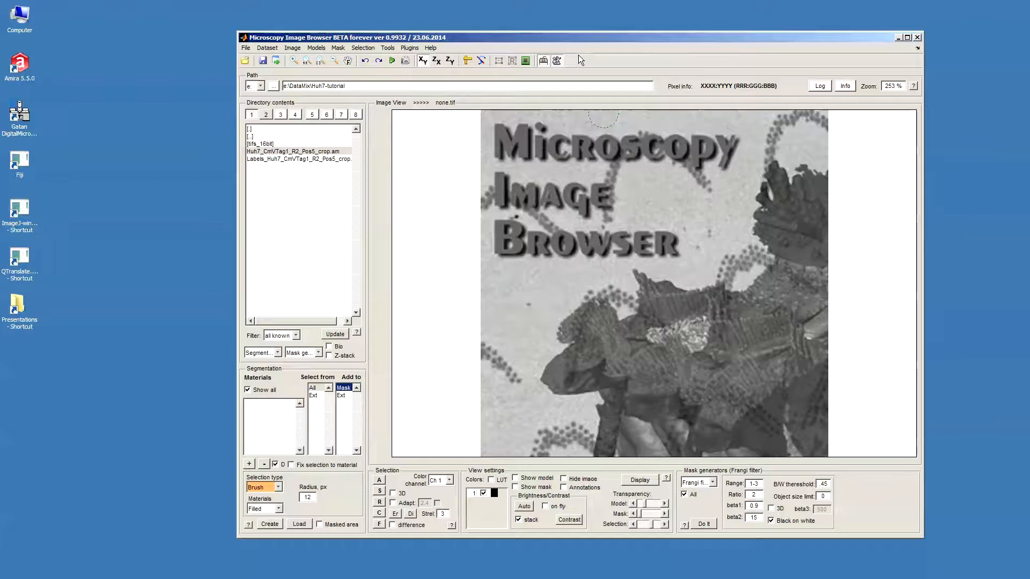
{"action": "mouse_move", "coordinate": [603, 201]}
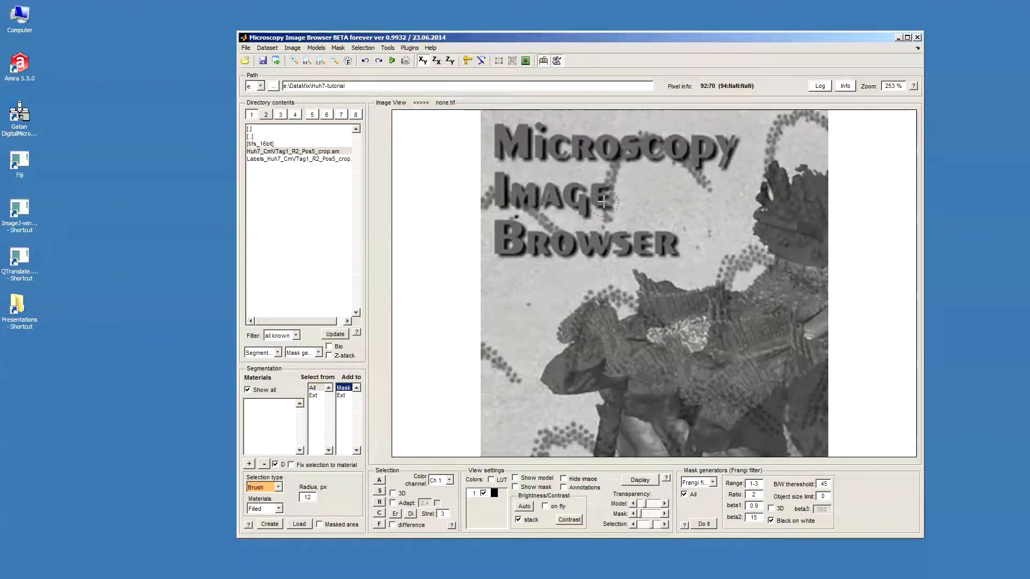
- Open Huh7_CmVTag1_R2_Pos5_crop.am and load the Labels_Huh7_CmVTag1_R2_Pos5_crop_Frangi model onto it
{"action": "left_click", "coordinate": [292, 151]}
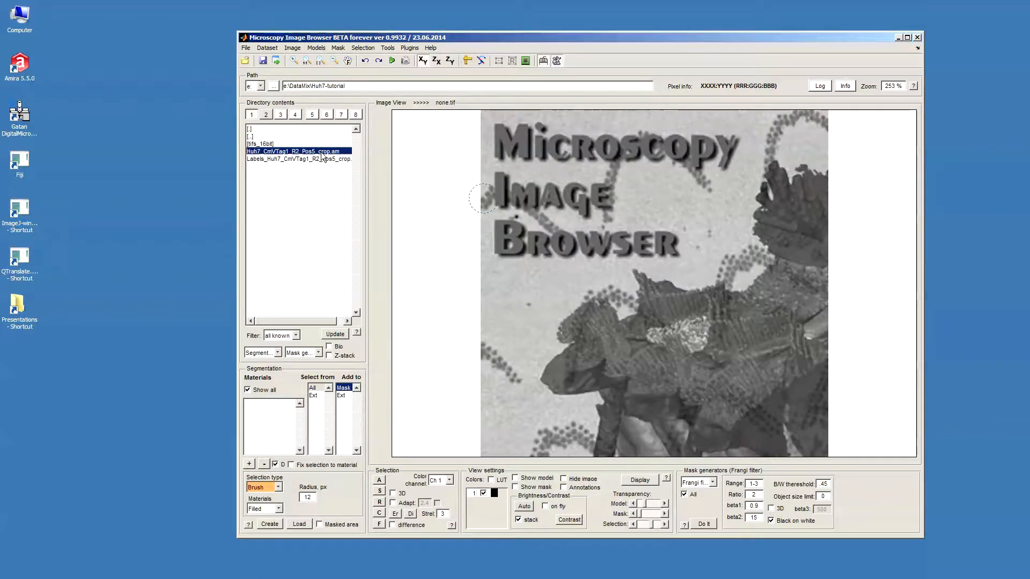
{"action": "double_click", "coordinate": [295, 151]}
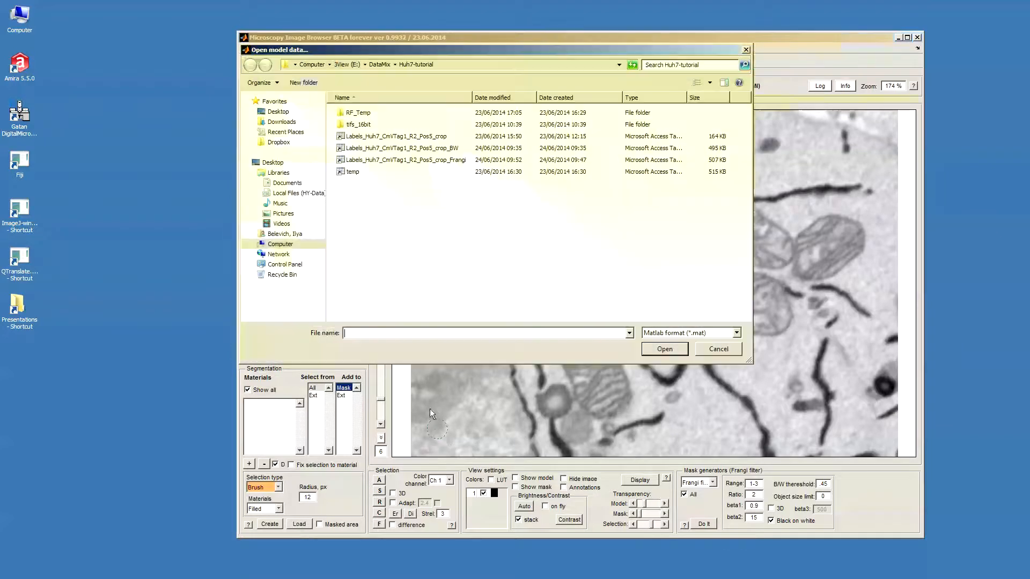
{"action": "left_click", "coordinate": [401, 160]}
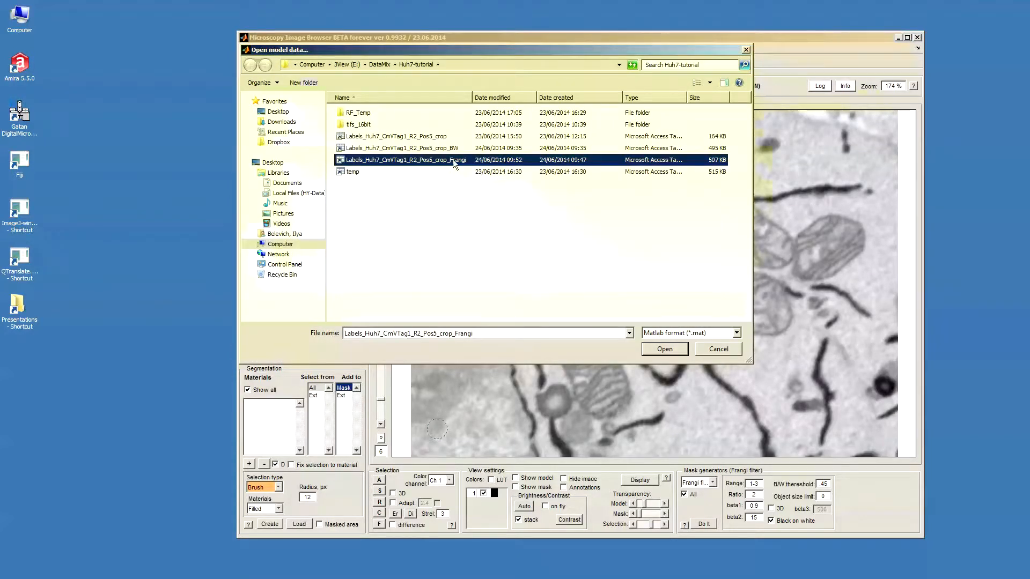
{"action": "left_click", "coordinate": [664, 349]}
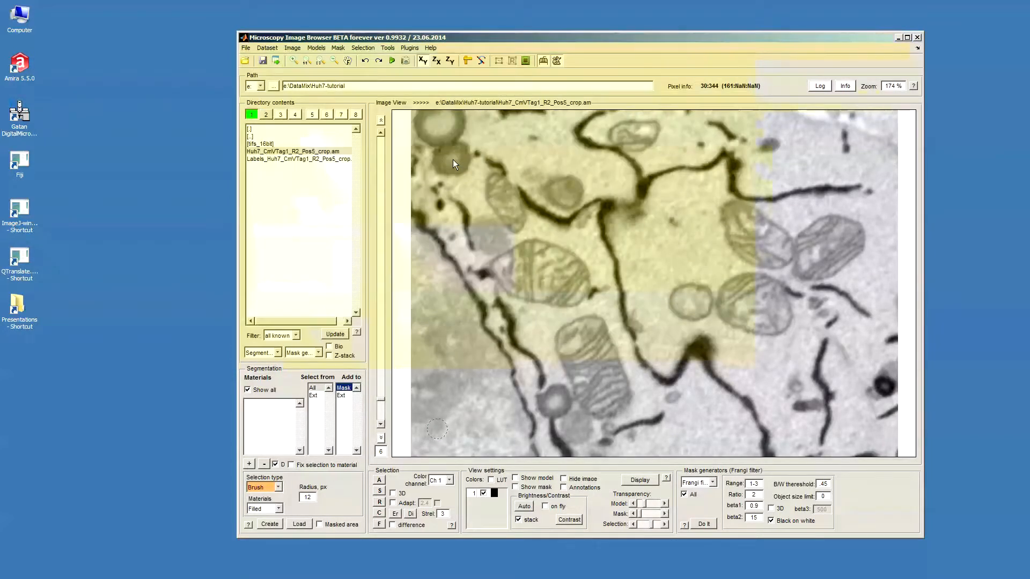
{"action": "left_click", "coordinate": [515, 478]}
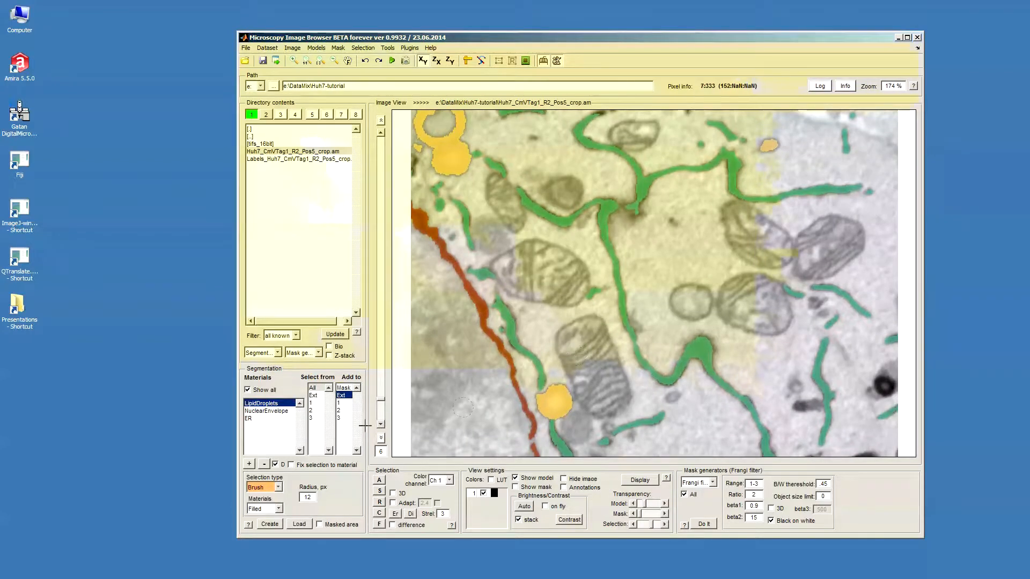
{"action": "left_click", "coordinate": [266, 410]}
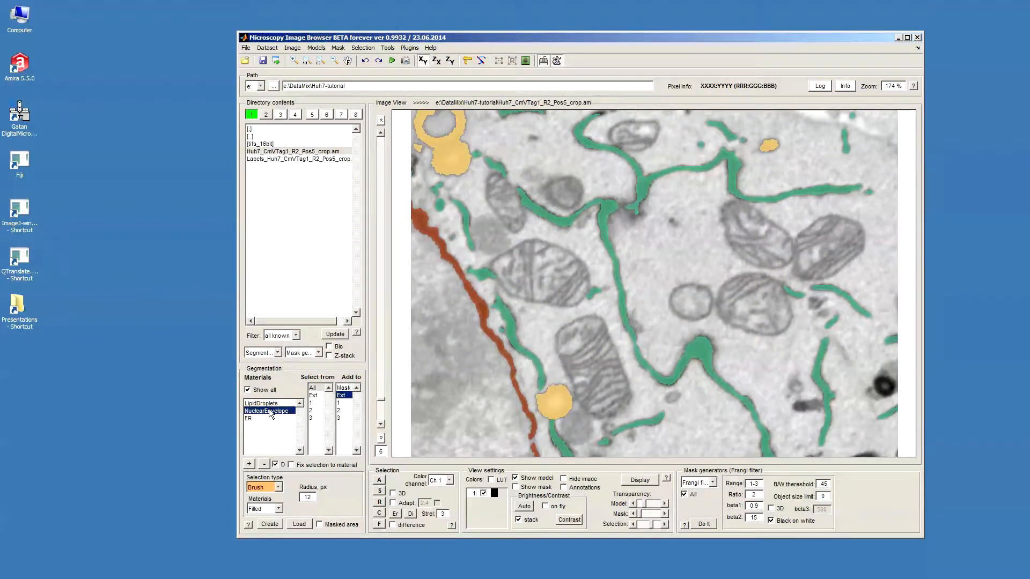
{"action": "left_click", "coordinate": [261, 402]}
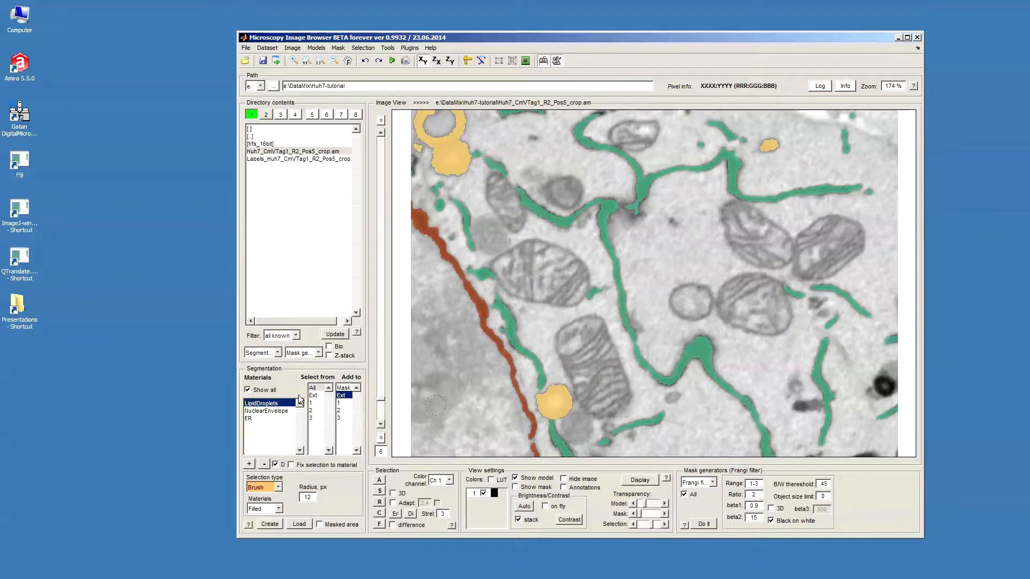
{"action": "left_click", "coordinate": [266, 410]}
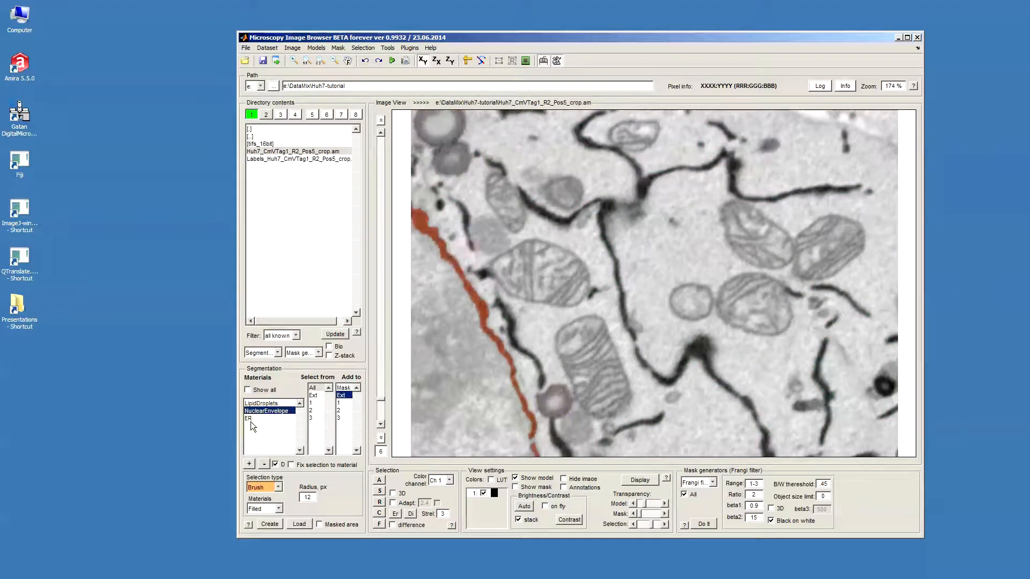
{"action": "left_click", "coordinate": [261, 402]}
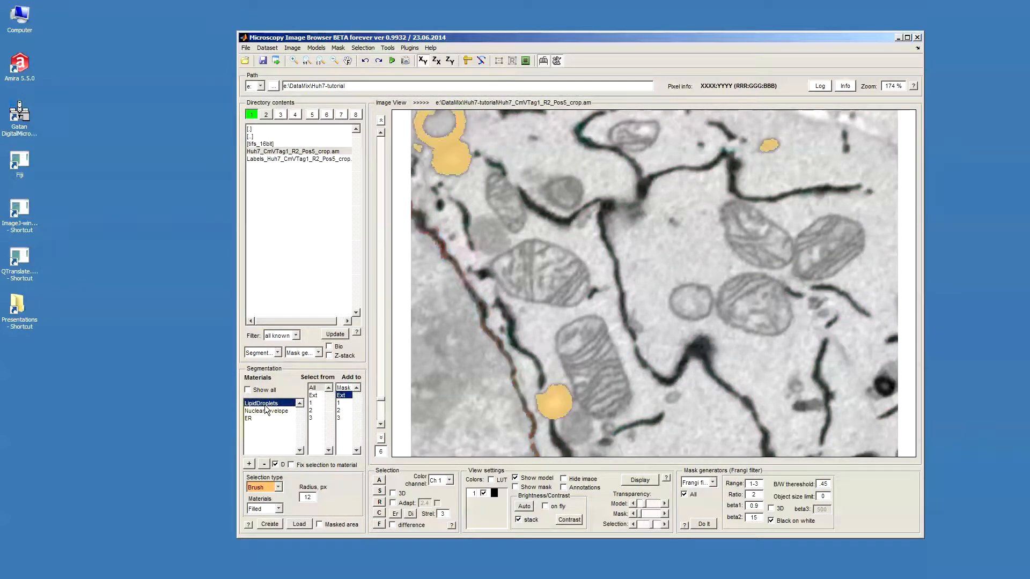
{"action": "left_click", "coordinate": [249, 419]}
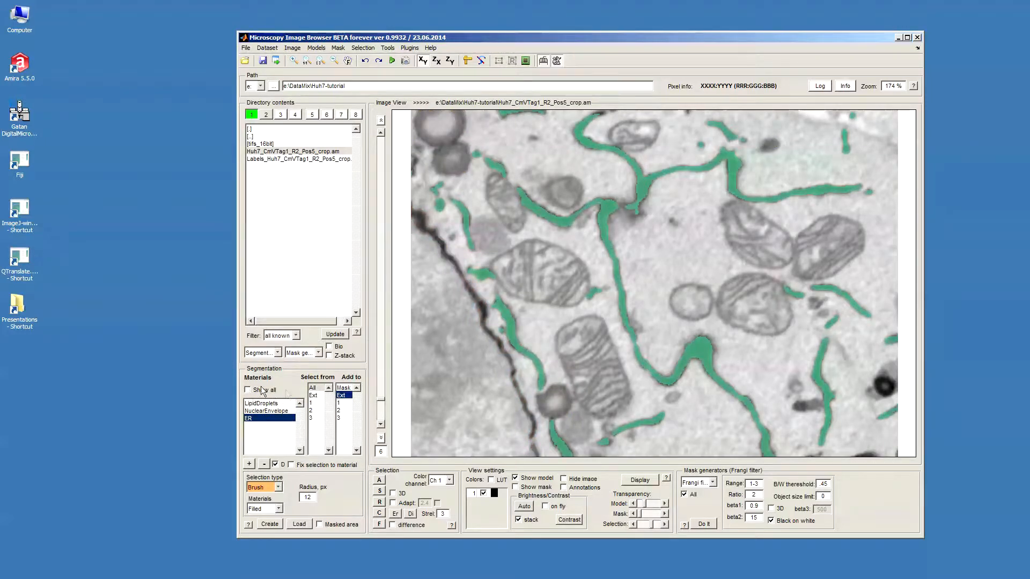
{"action": "left_click", "coordinate": [261, 403]}
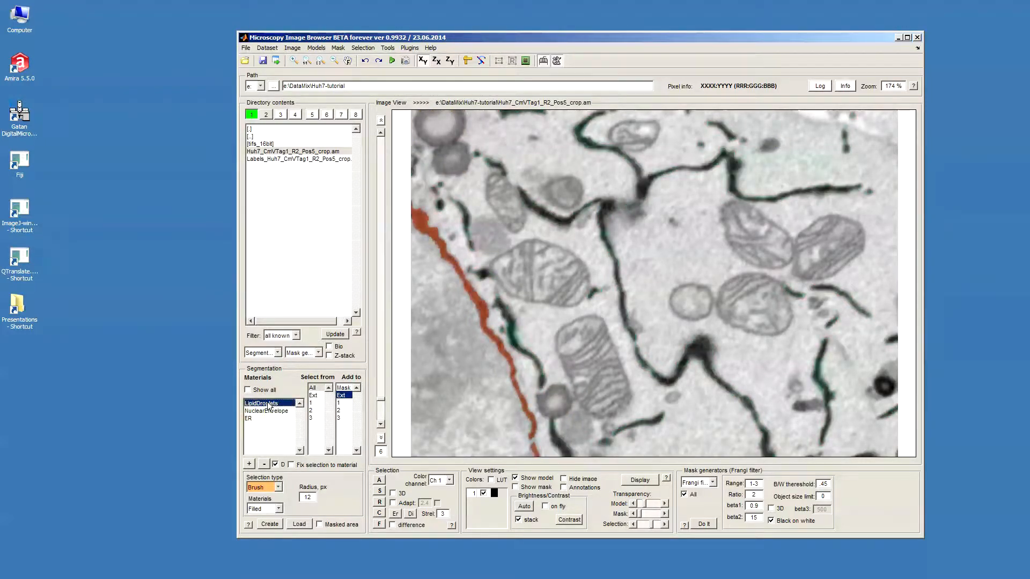
{"action": "left_click", "coordinate": [249, 390]}
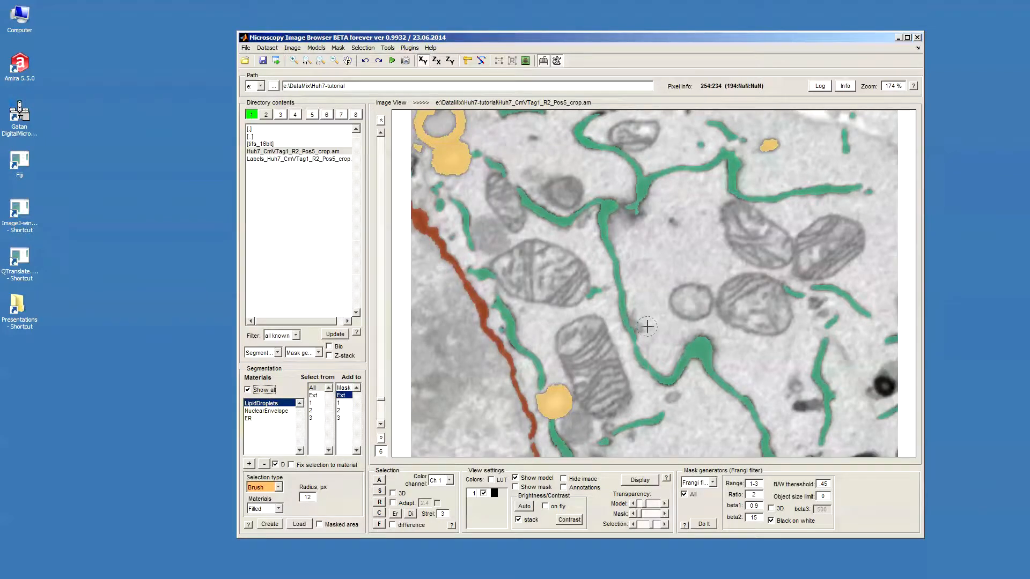
{"action": "mouse_move", "coordinate": [617, 332]}
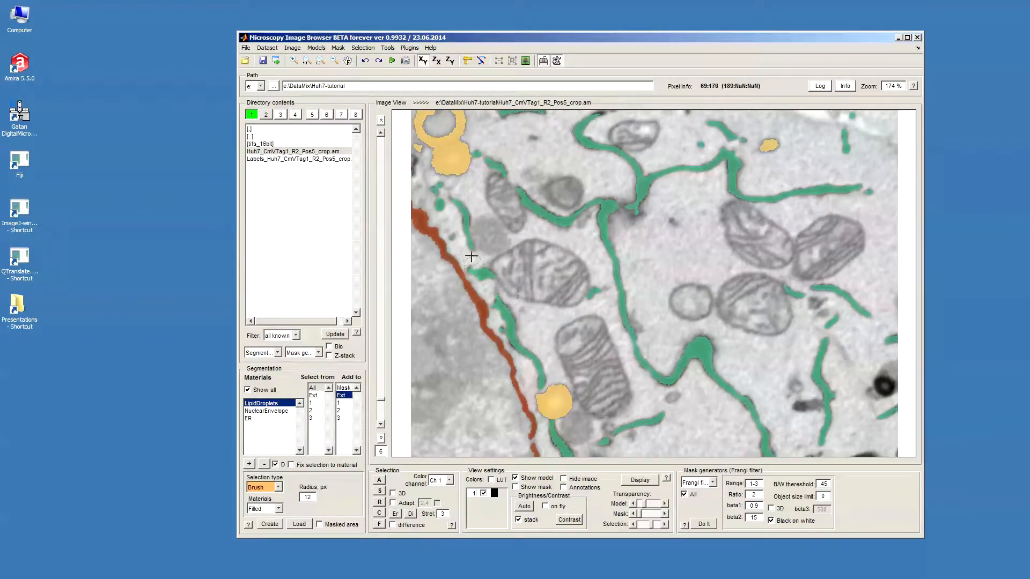
{"action": "mouse_move", "coordinate": [423, 213]}
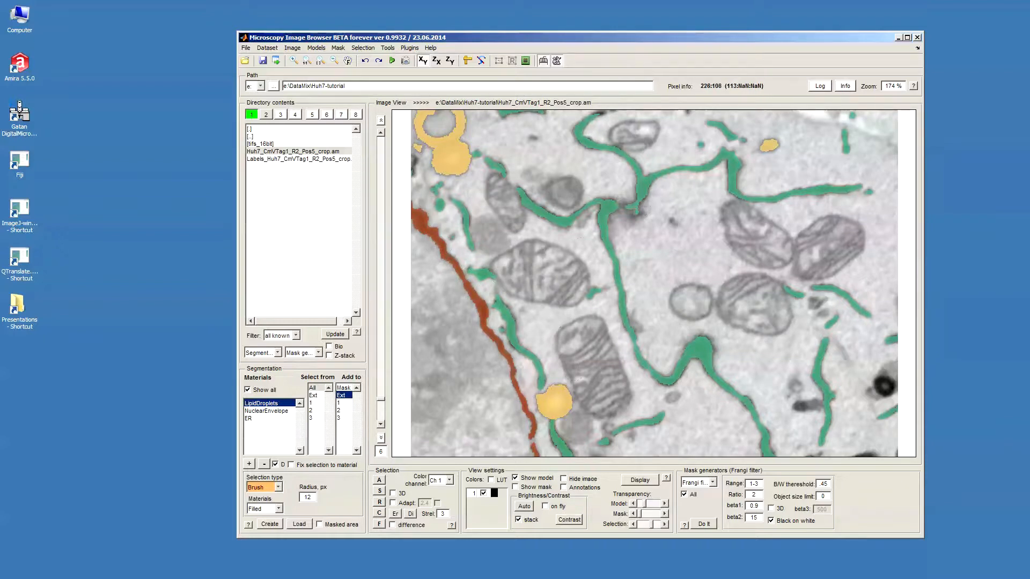
{"action": "mouse_move", "coordinate": [560, 394]}
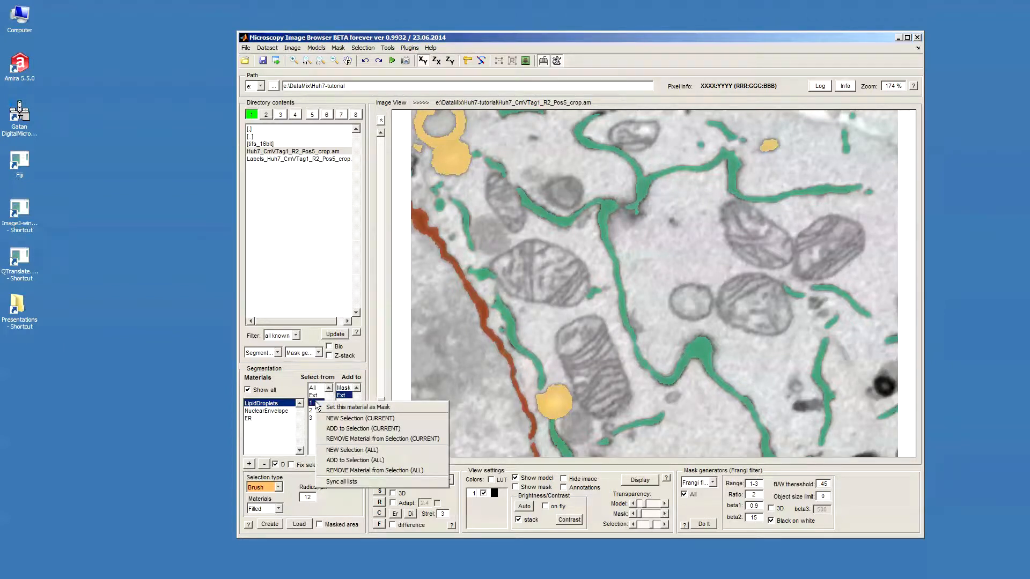
{"action": "mouse_move", "coordinate": [359, 450]}
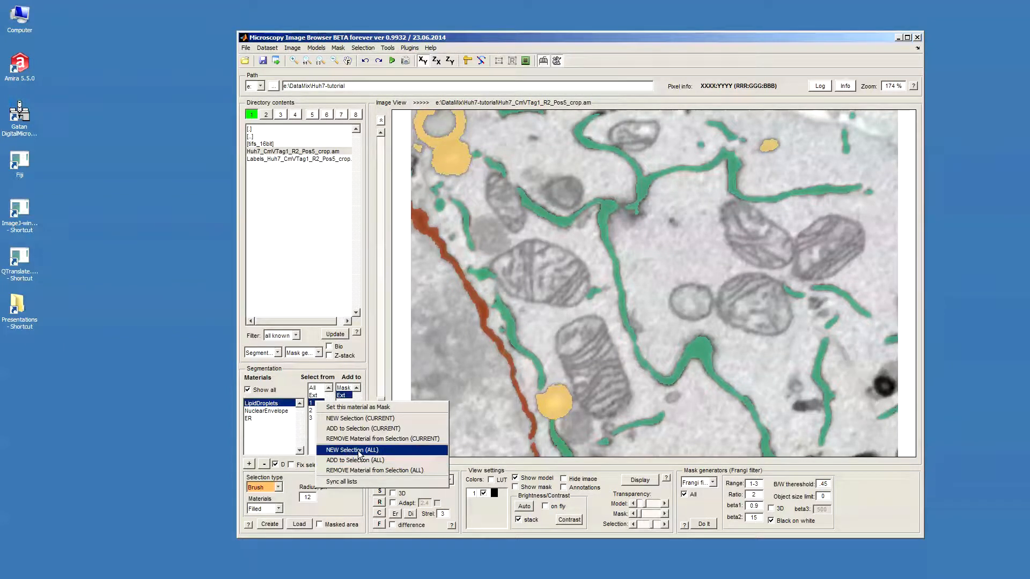
- Make lipid droplets a new selection on all slices, then add nuclear envelope and ER
{"action": "left_click", "coordinate": [351, 450]}
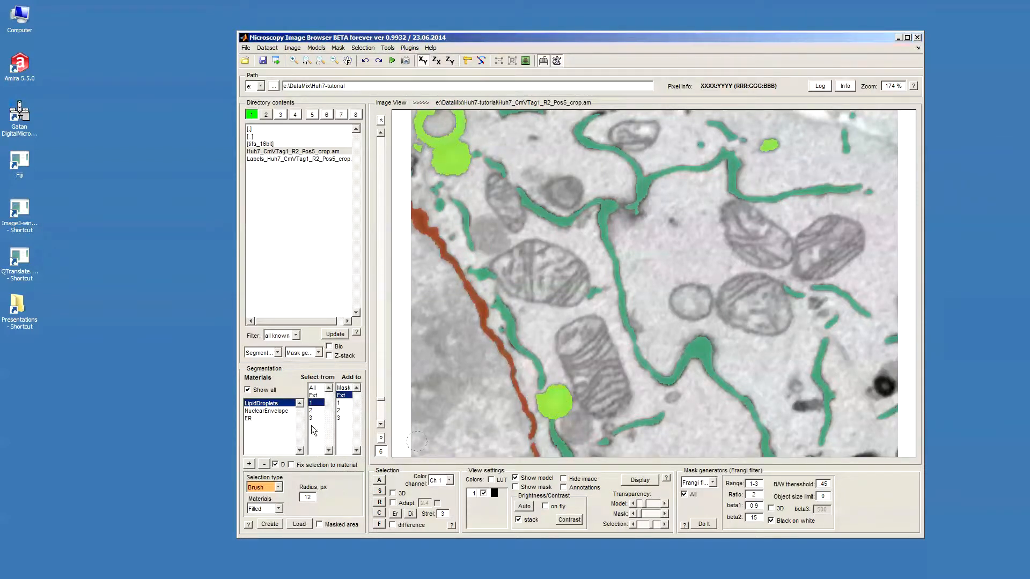
{"action": "right_click", "coordinate": [314, 410]}
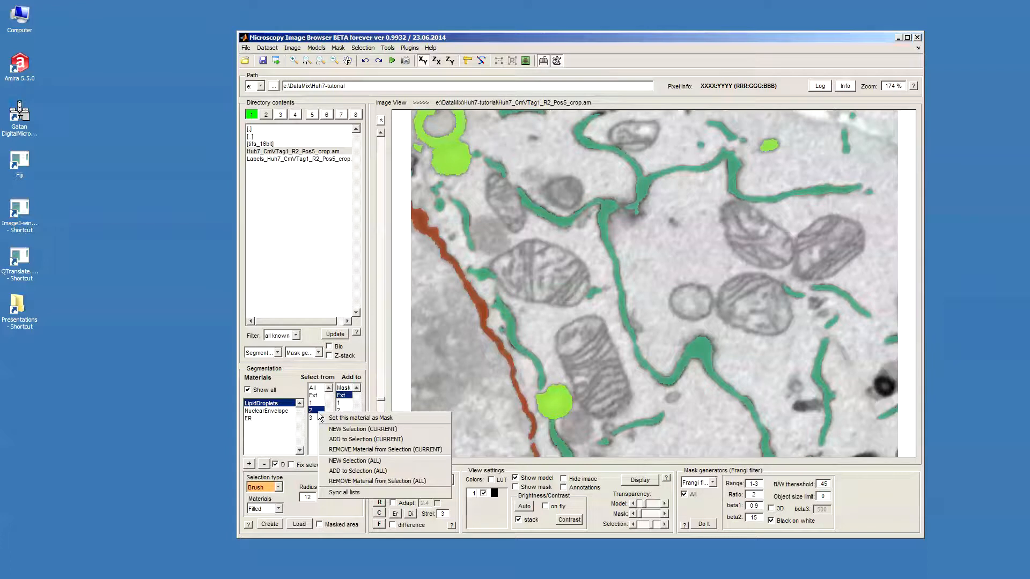
{"action": "mouse_move", "coordinate": [358, 471]}
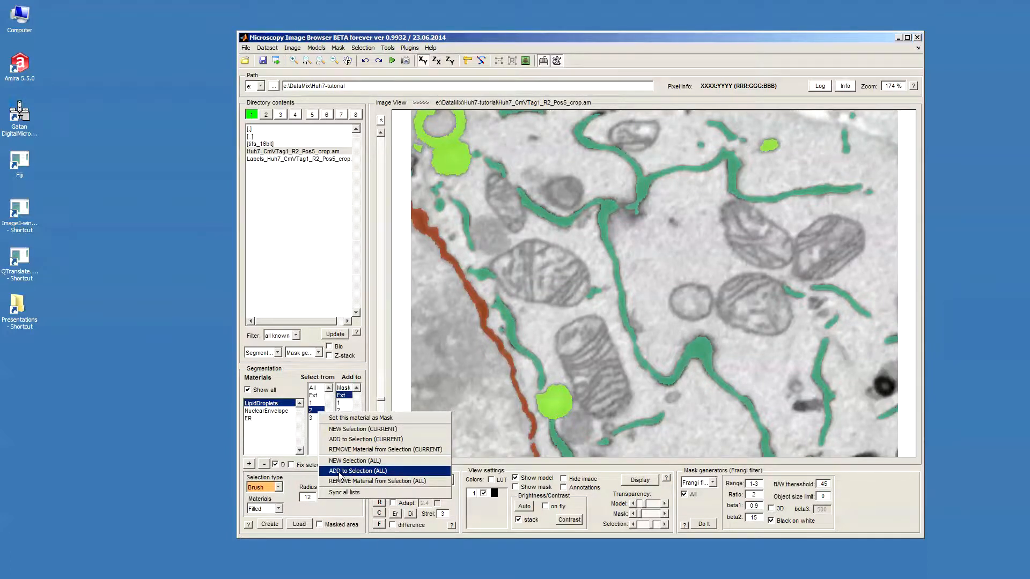
{"action": "left_click", "coordinate": [357, 471]}
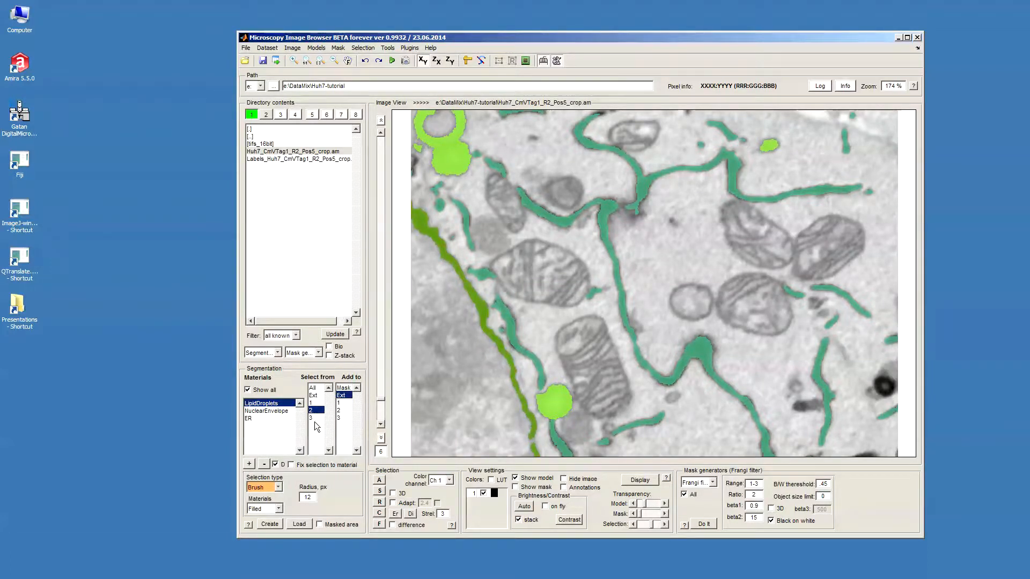
{"action": "left_click", "coordinate": [316, 417]}
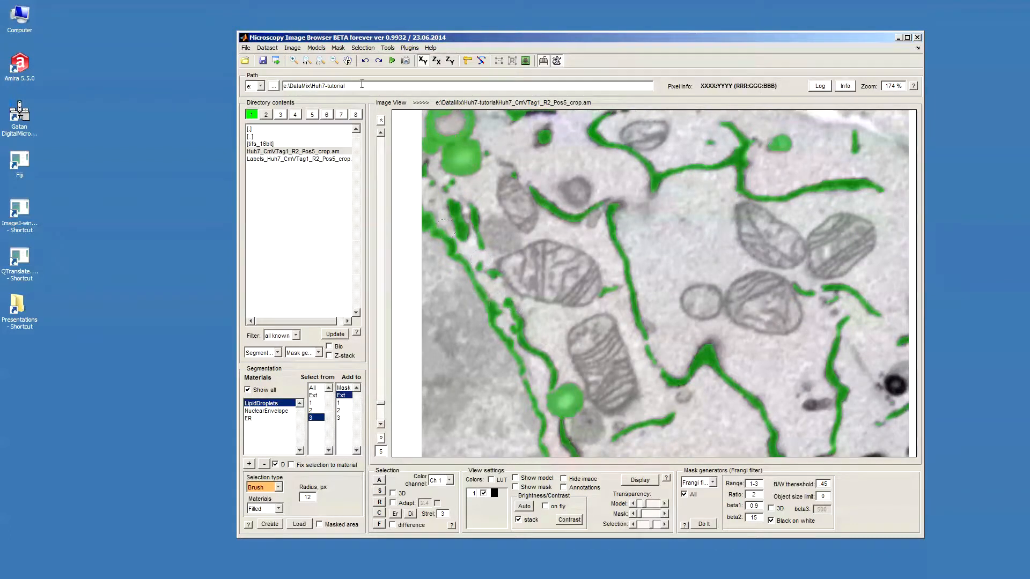
- Replace the selected areas with intensity 190 on all slices, colour channel 1
{"action": "left_click", "coordinate": [363, 47]}
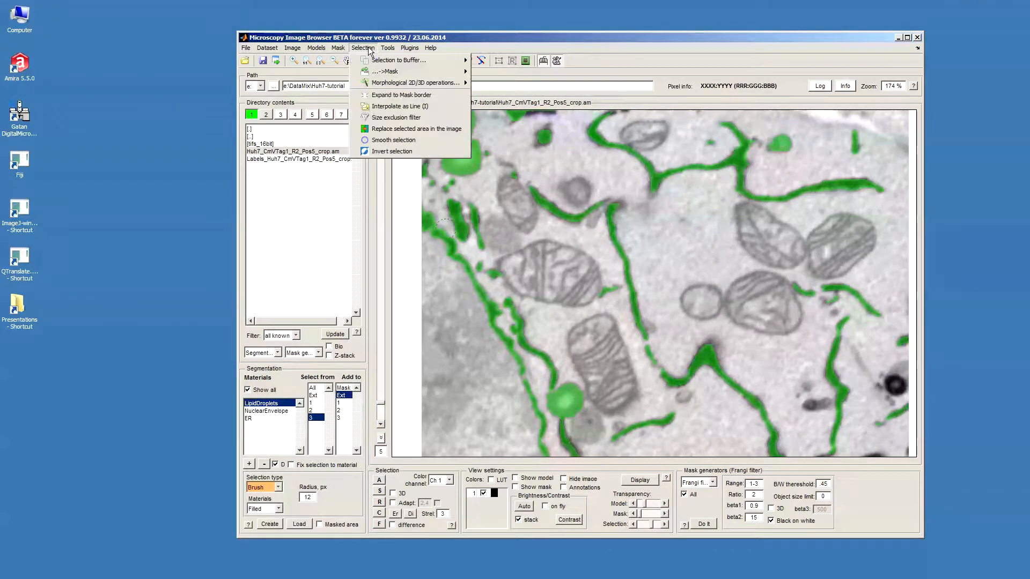
{"action": "mouse_move", "coordinate": [415, 128]}
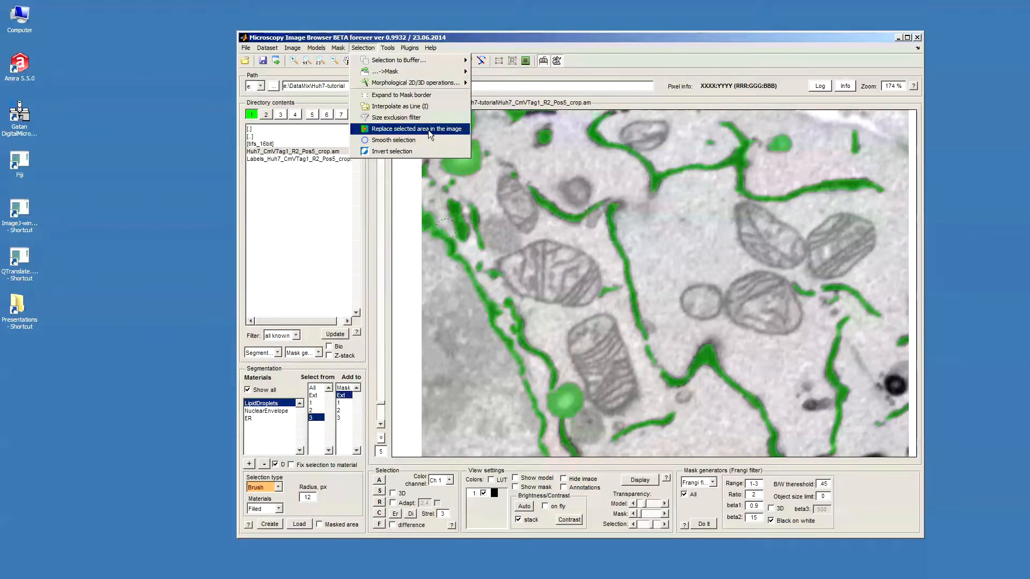
{"action": "left_click", "coordinate": [416, 128]}
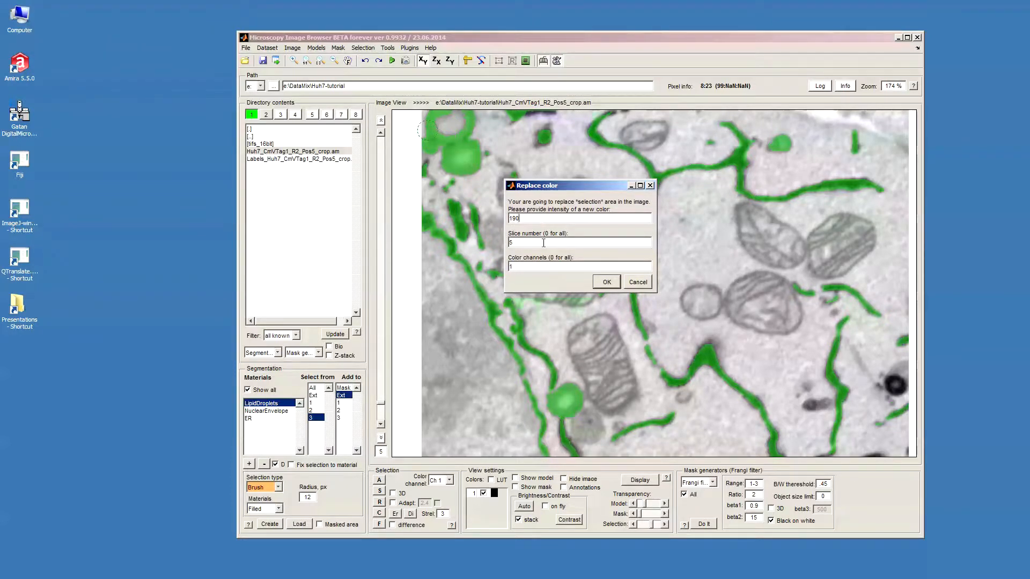
{"action": "key", "text": "Numpad0"}
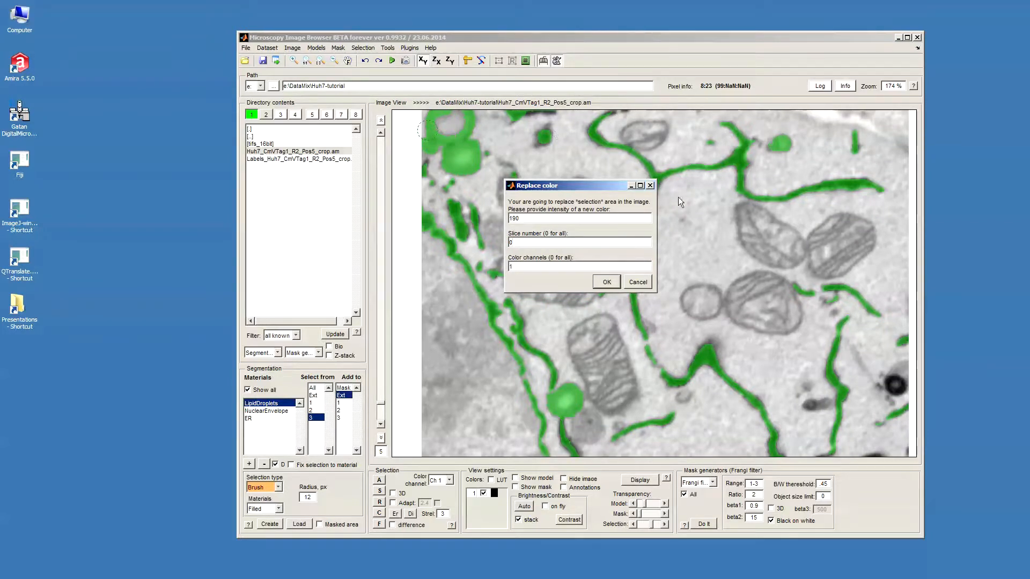
{"action": "left_click", "coordinate": [605, 281]}
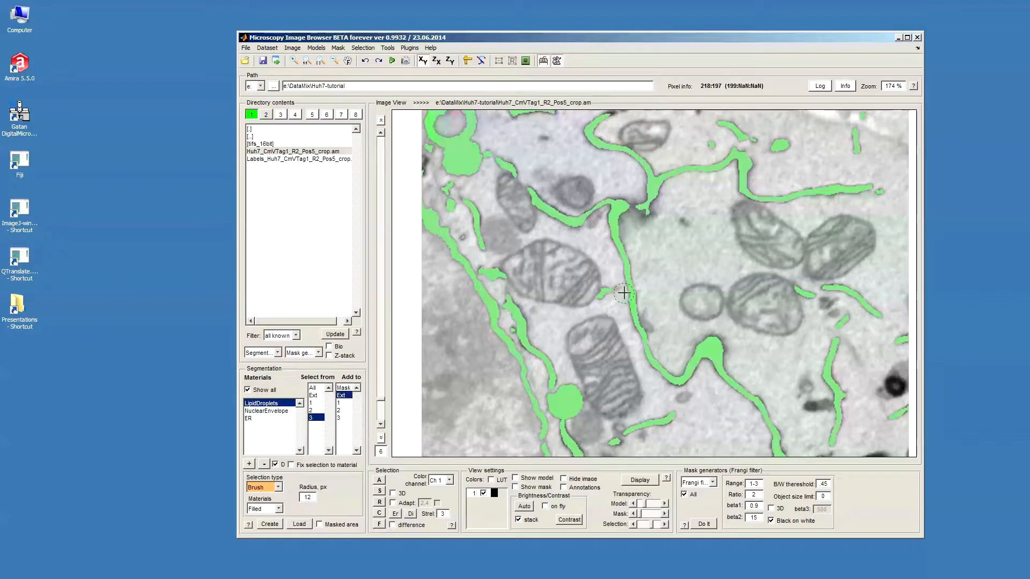
- Clear the selection so the membranes appear as flat grey-filled regions
{"action": "key", "text": "shift+c"}
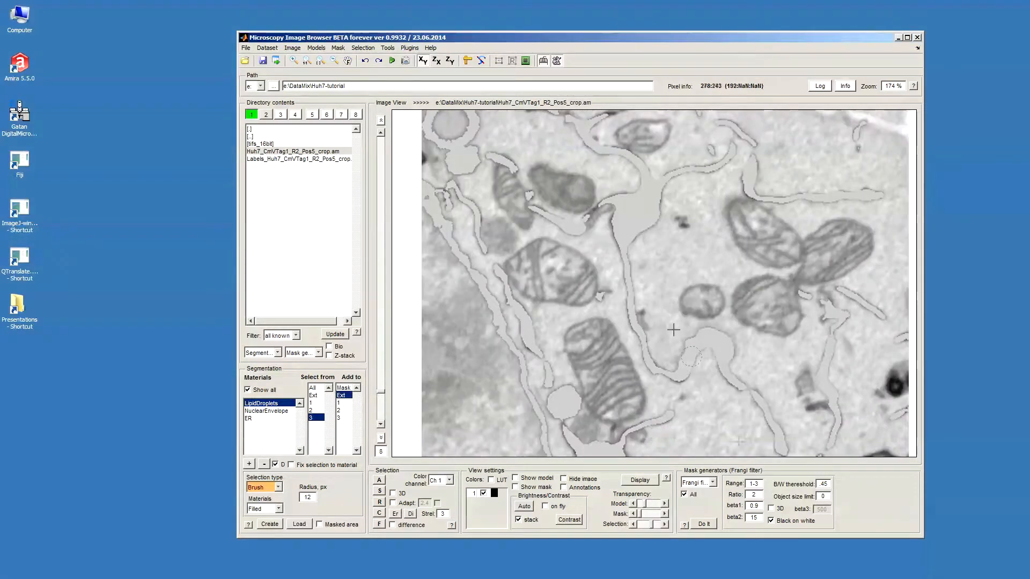
{"action": "mouse_move", "coordinate": [623, 238]}
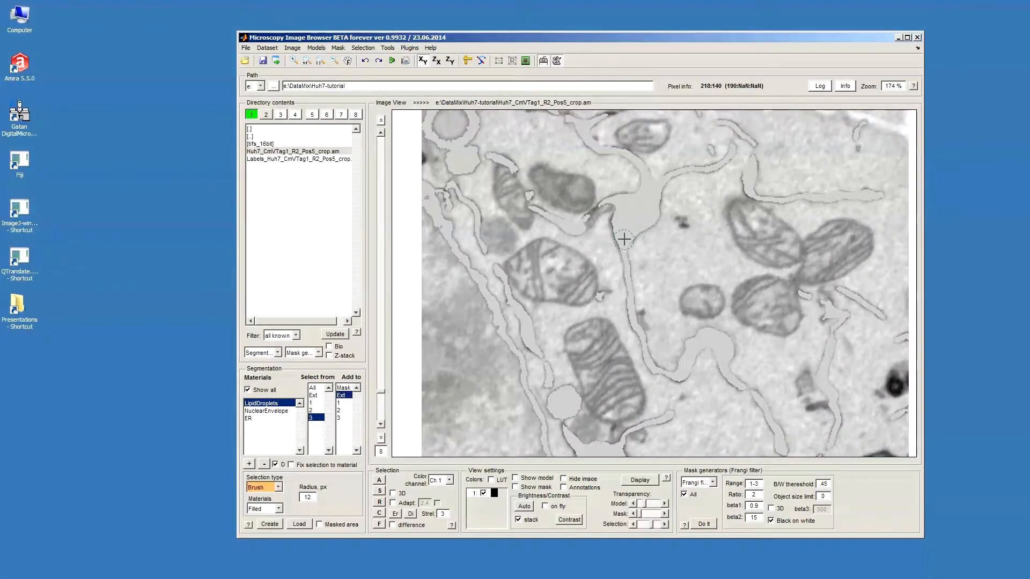
{"action": "mouse_move", "coordinate": [565, 314]}
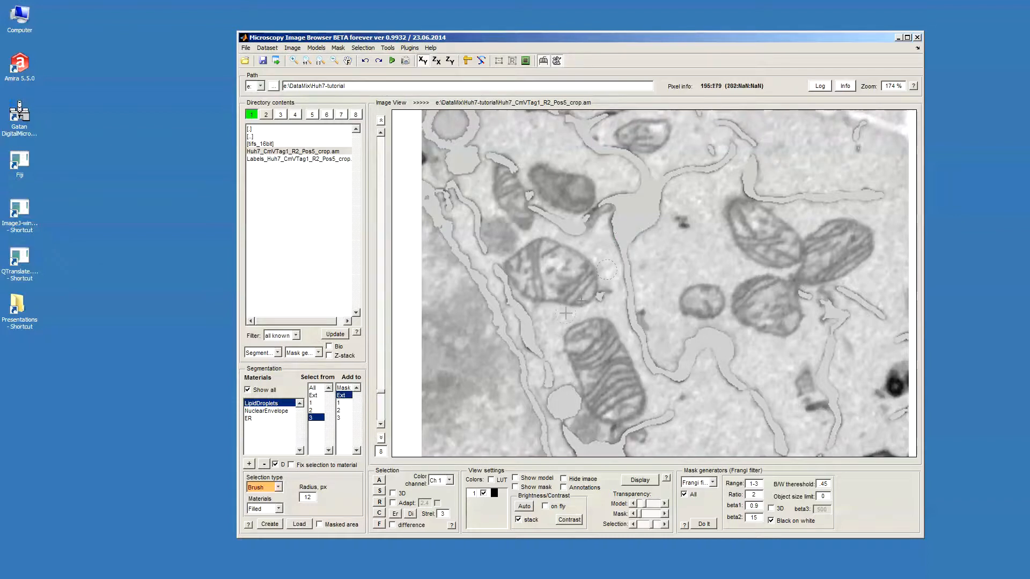
{"action": "mouse_move", "coordinate": [566, 249]}
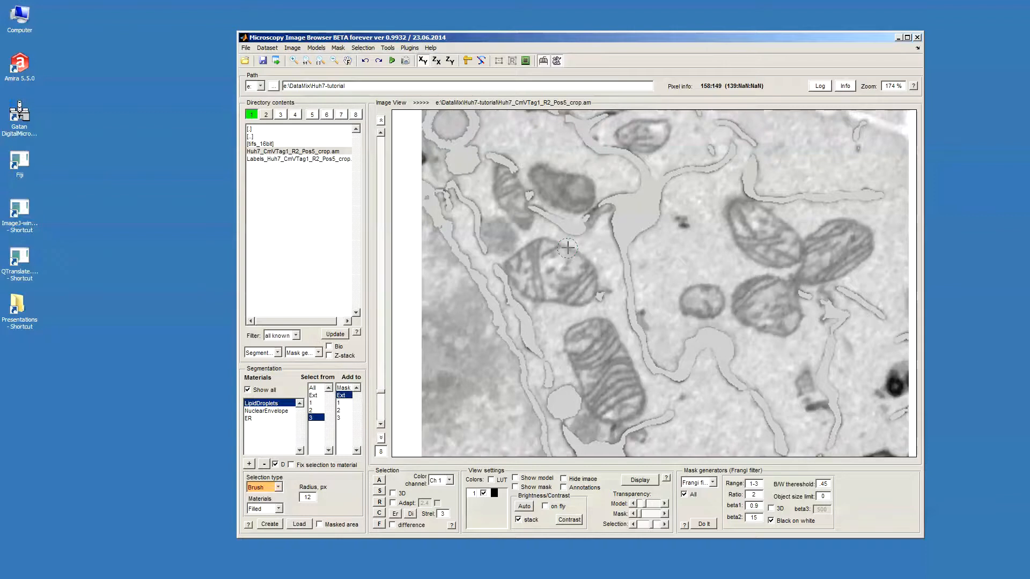
{"action": "mouse_move", "coordinate": [524, 40]}
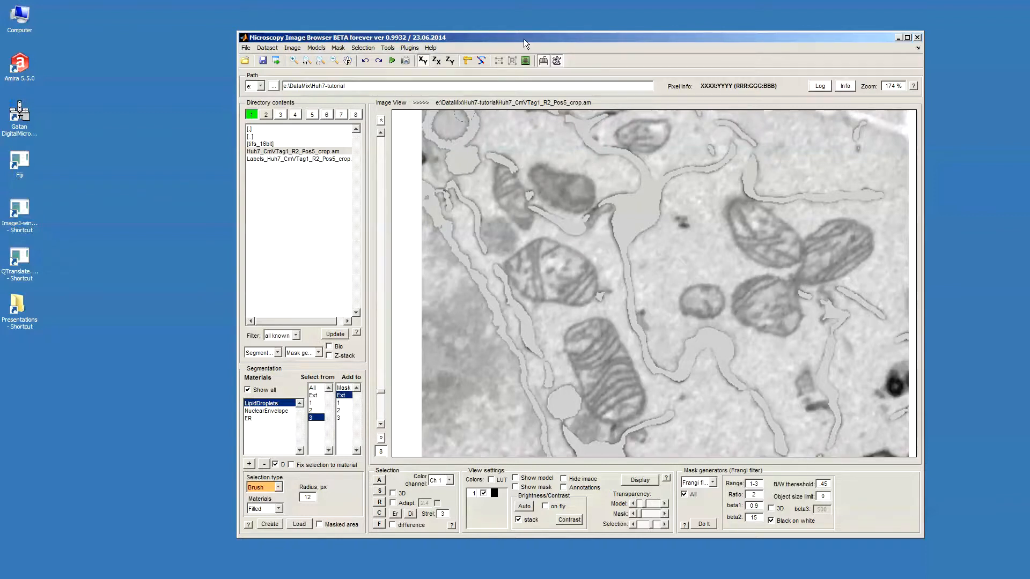
{"action": "mouse_move", "coordinate": [525, 299]}
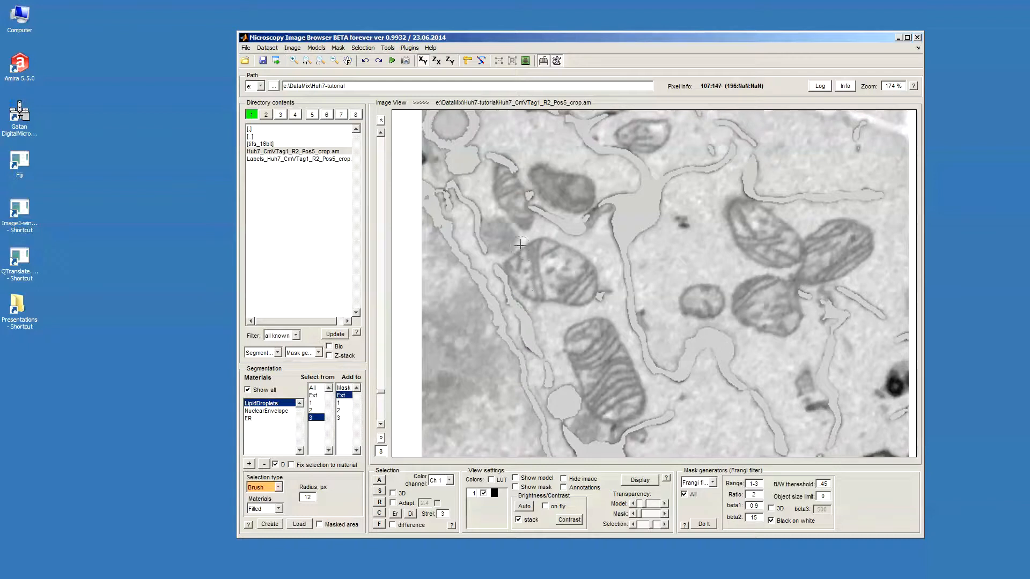
{"action": "mouse_move", "coordinate": [550, 149]}
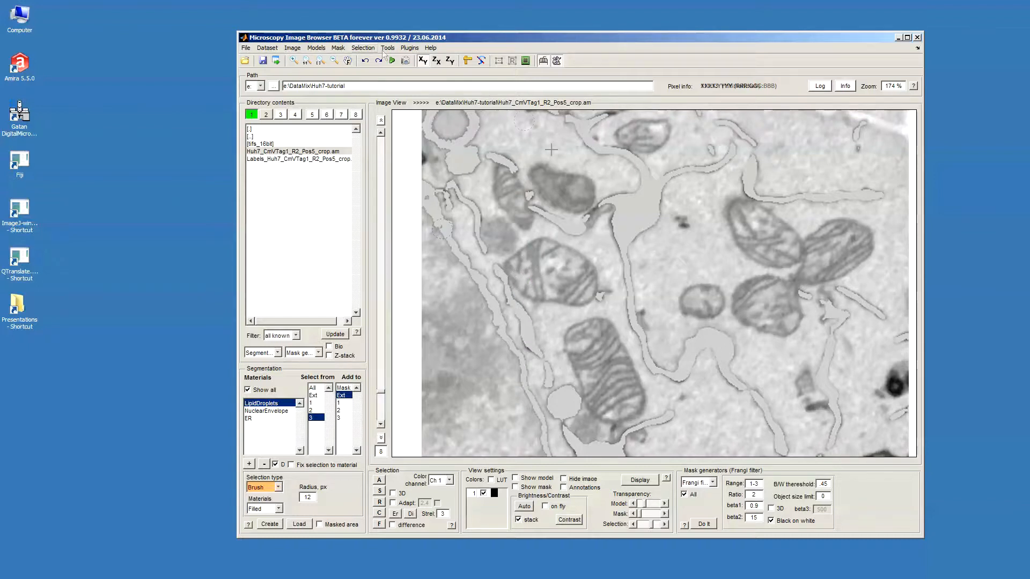
{"action": "left_click", "coordinate": [293, 47]}
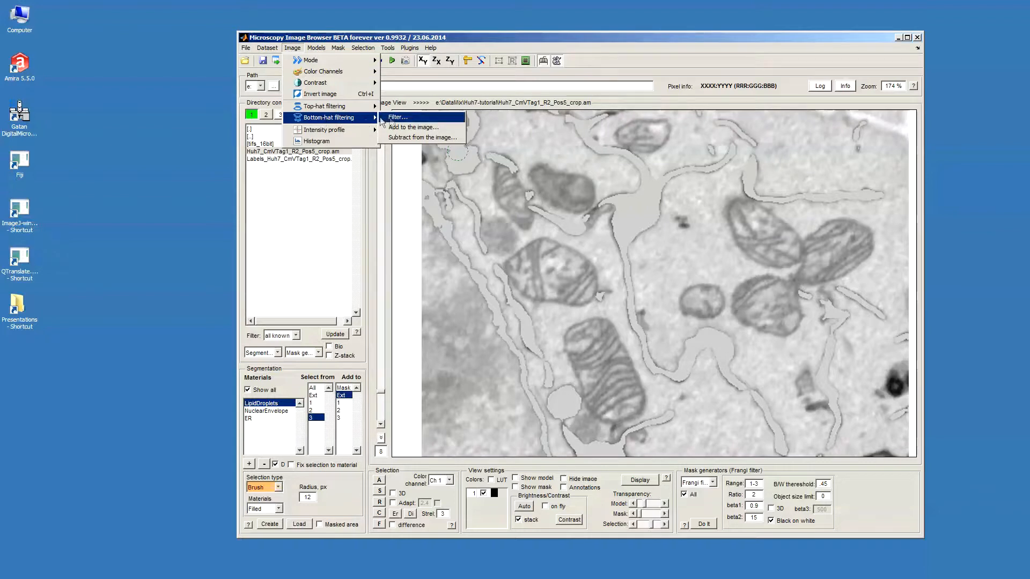
{"action": "mouse_move", "coordinate": [421, 138]}
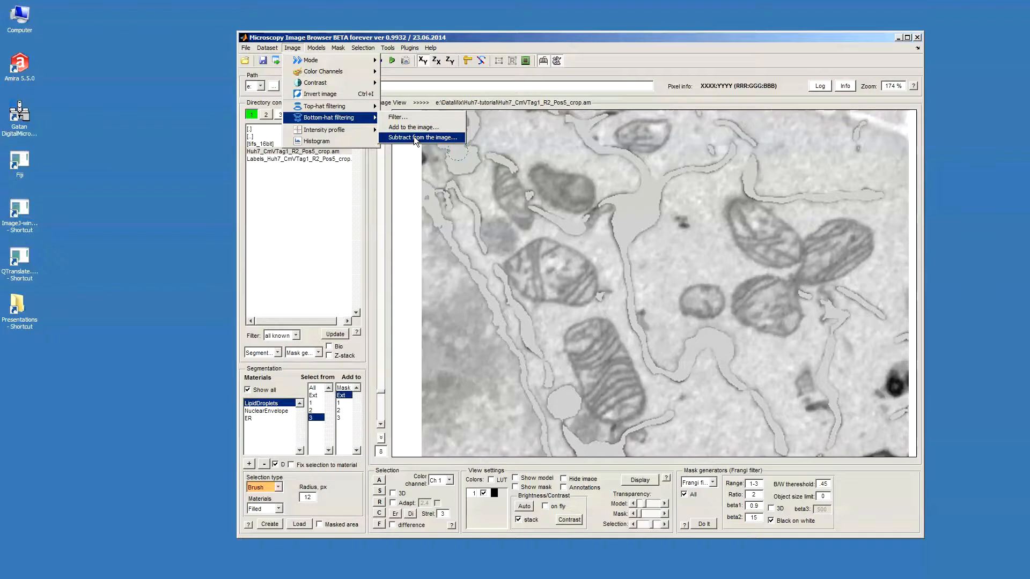
- Subtract the bottom-hat filtered image with Strel Size 7 from all frames (Frames 0)
{"action": "left_click", "coordinate": [422, 137]}
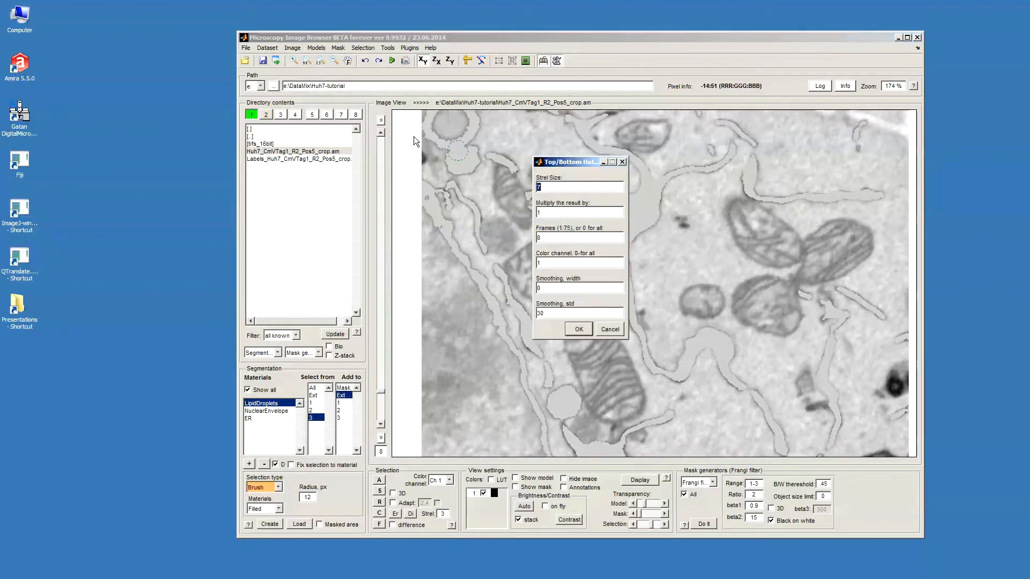
{"action": "key", "text": "Numpad0"}
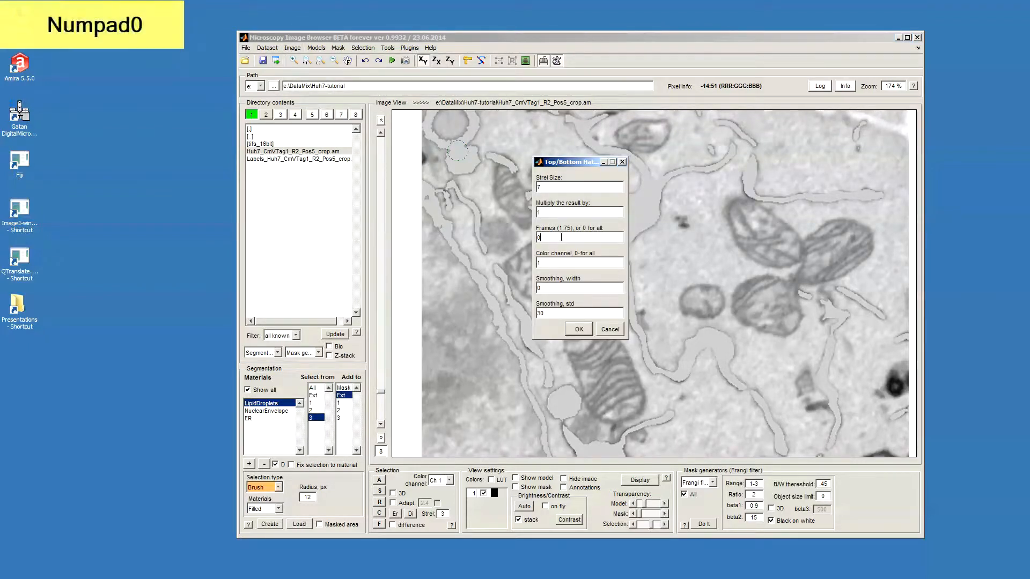
{"action": "key", "text": "0"}
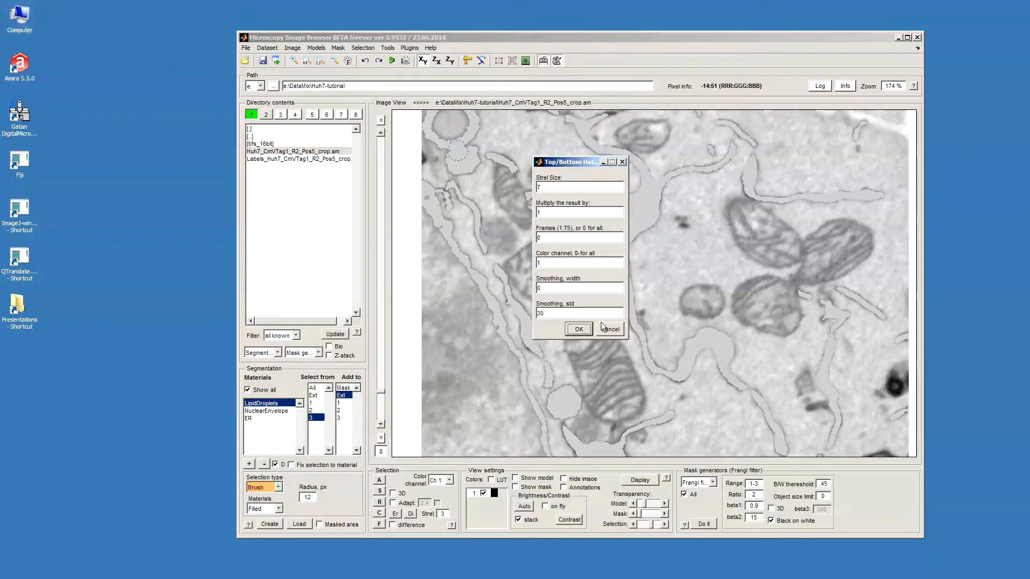
{"action": "left_click", "coordinate": [577, 329]}
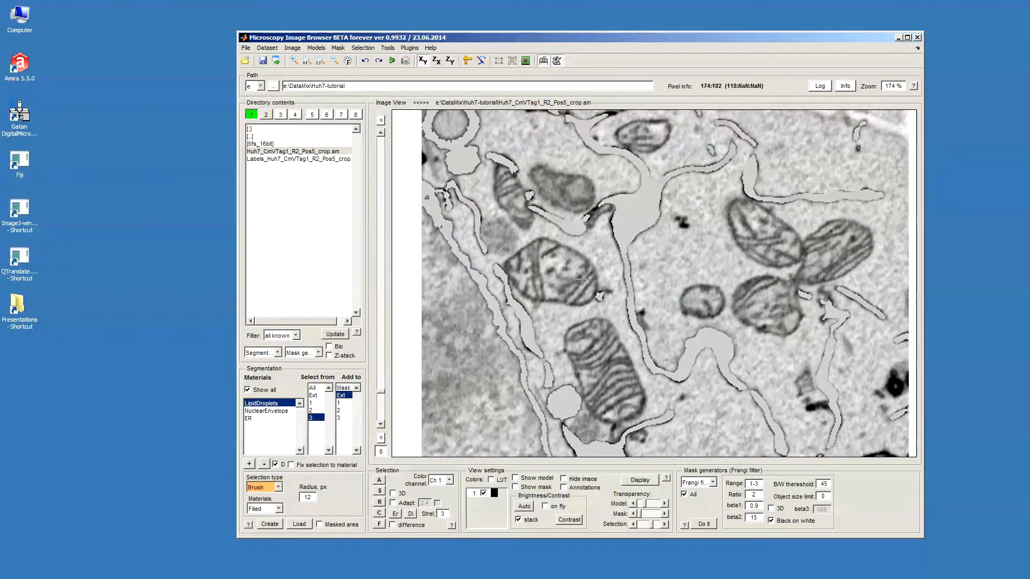
{"action": "mouse_move", "coordinate": [526, 262]}
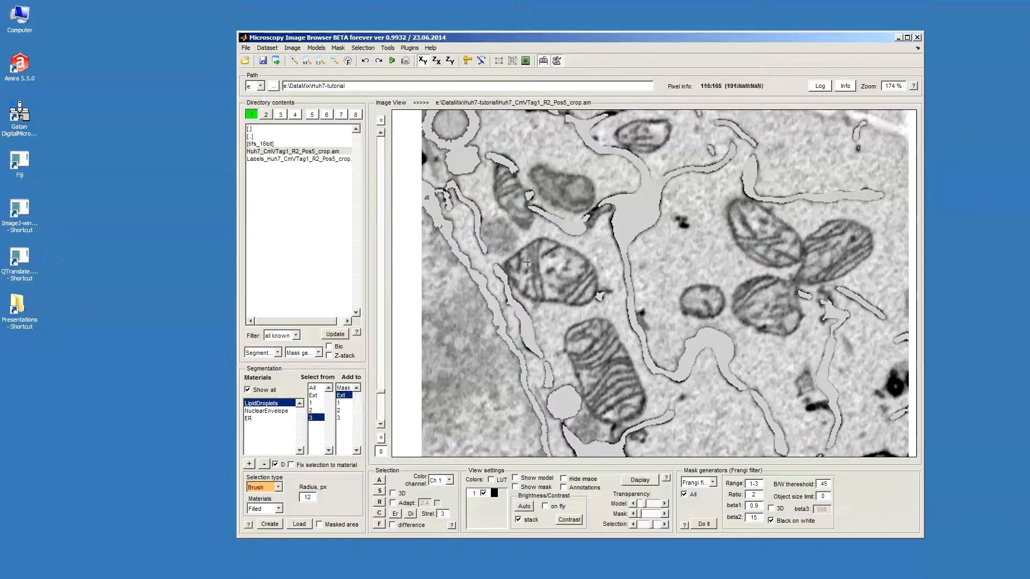
{"action": "mouse_move", "coordinate": [578, 263]}
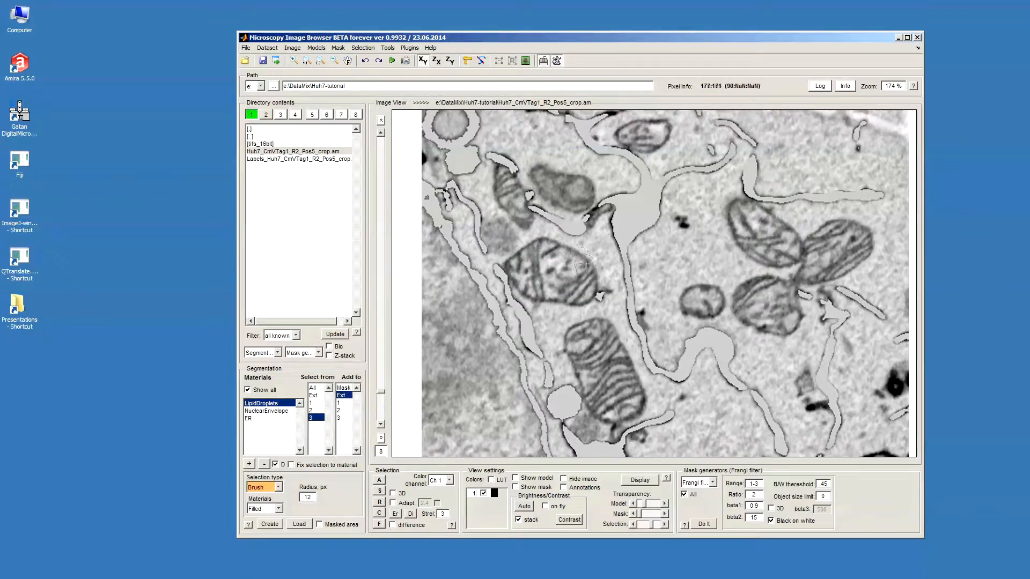
{"action": "mouse_move", "coordinate": [574, 296]}
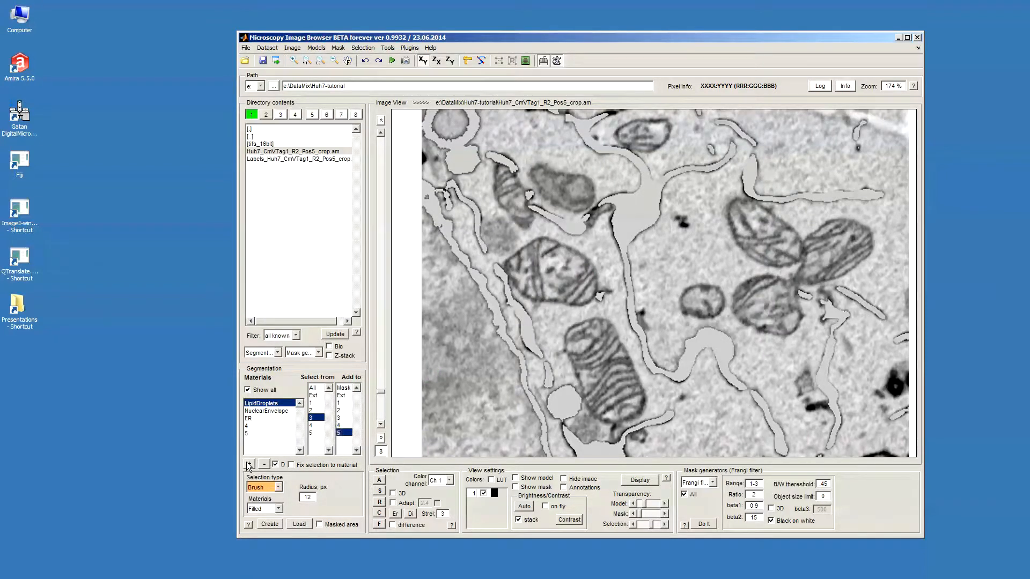
- Rename new material 4 to Mito and material 5 to Bg
{"action": "left_click", "coordinate": [263, 425]}
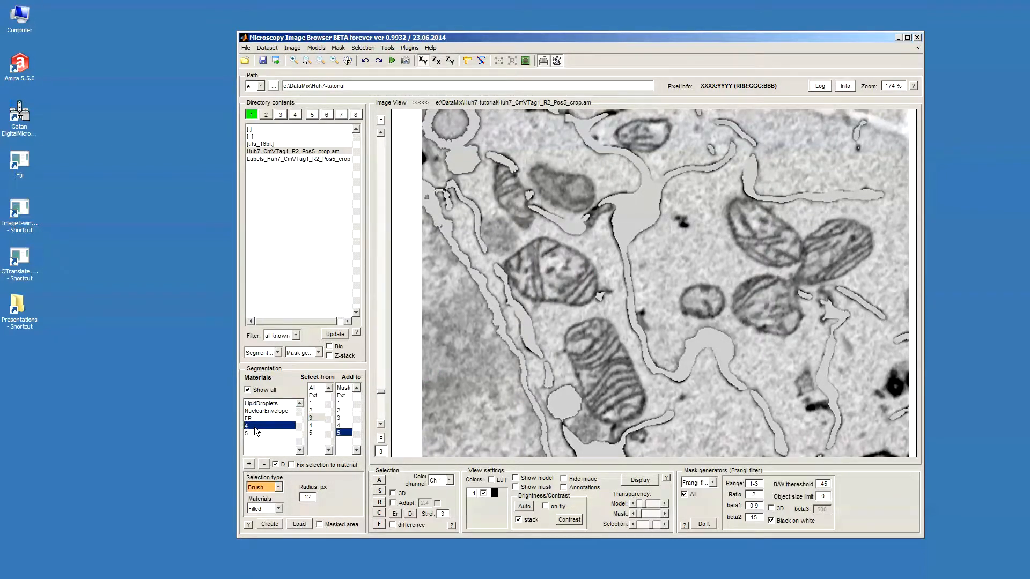
{"action": "right_click", "coordinate": [254, 425]}
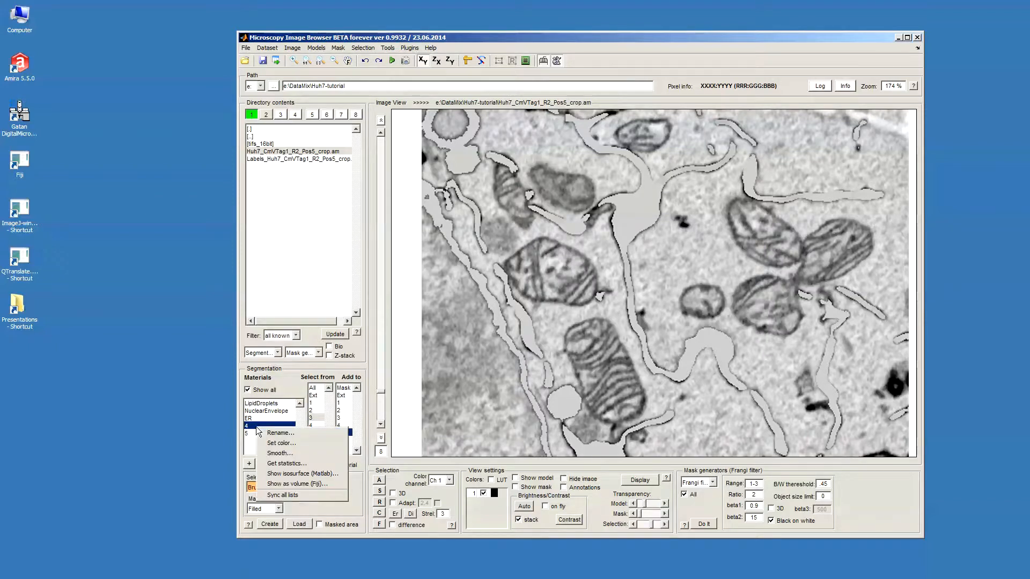
{"action": "left_click", "coordinate": [280, 432]}
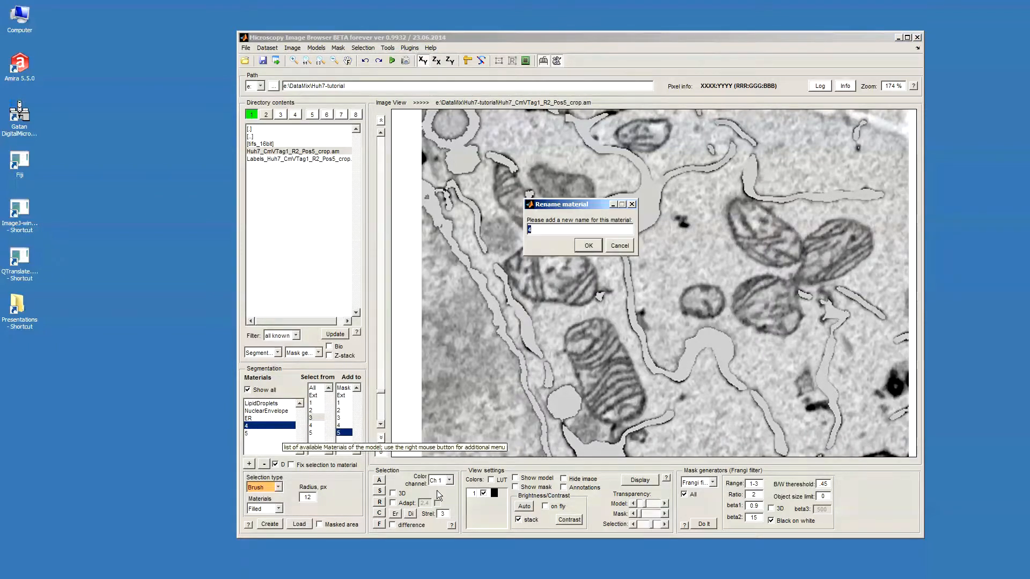
{"action": "key", "text": "BackSpace"}
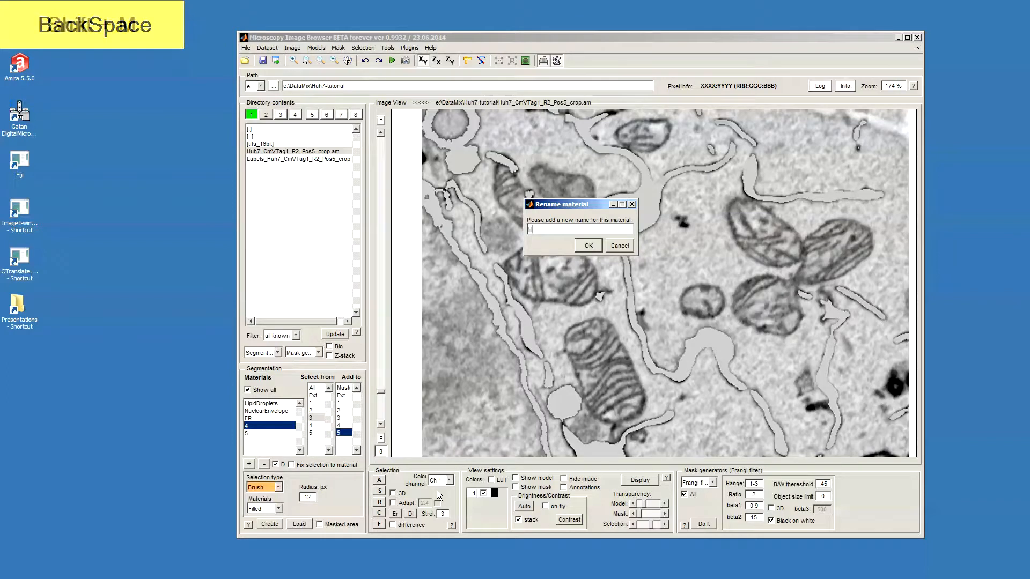
{"action": "key", "text": "Return"}
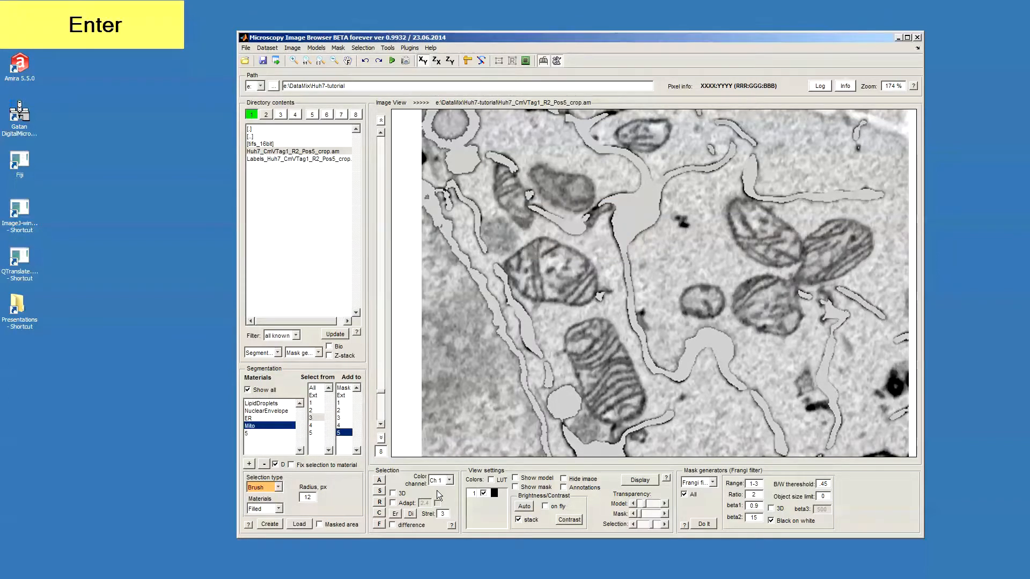
{"action": "right_click", "coordinate": [266, 426]}
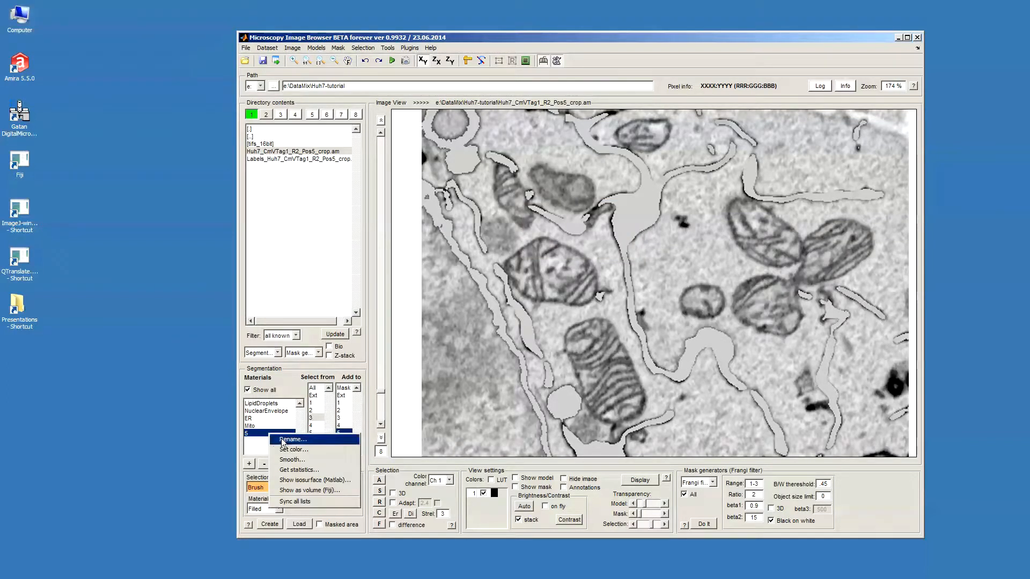
{"action": "left_click", "coordinate": [291, 439]}
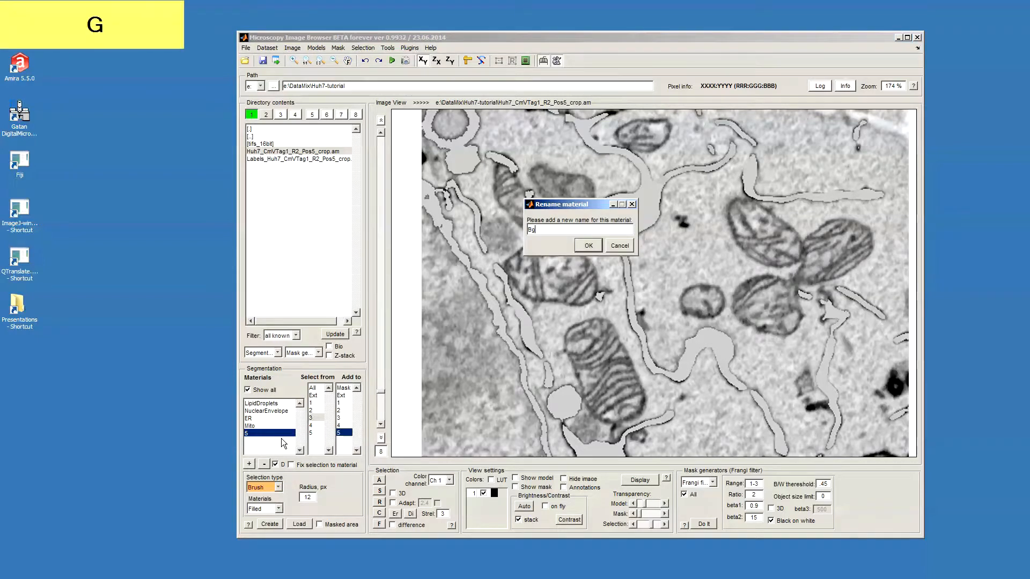
{"action": "left_click", "coordinate": [588, 245]}
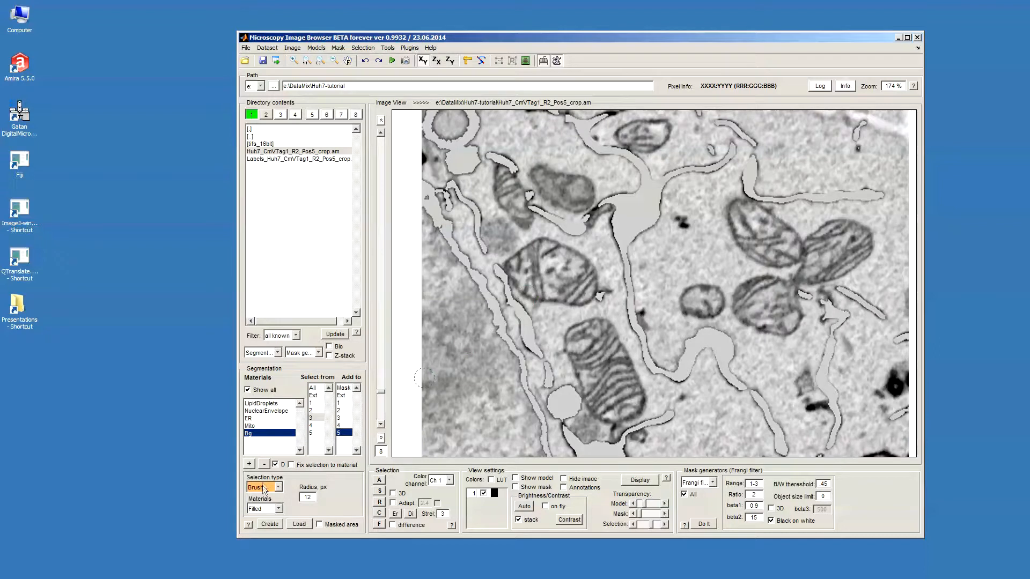
- Zoom in and add the selected mitochondrion cristae to material 4 (Mito)
{"action": "left_click", "coordinate": [264, 486]}
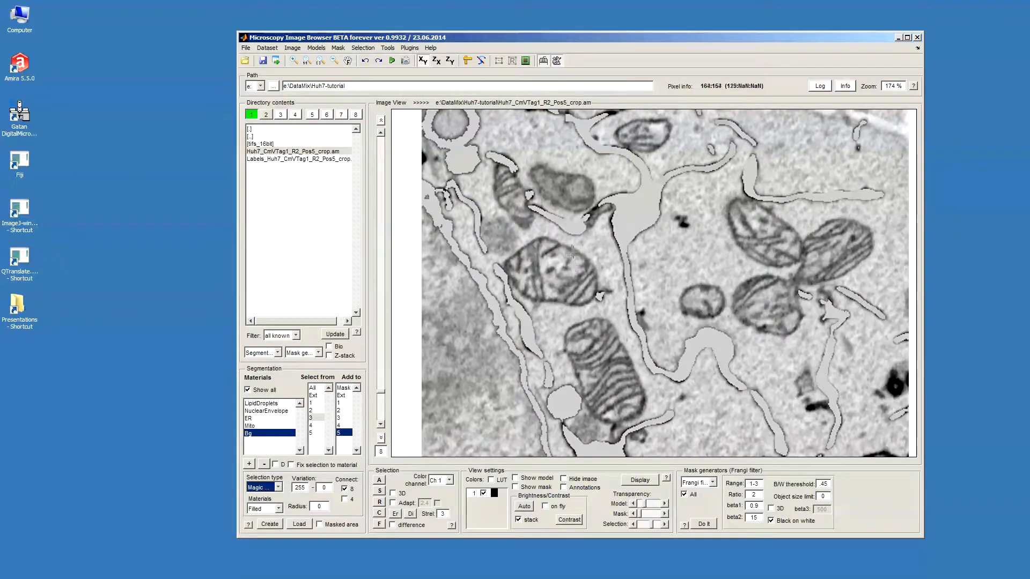
{"action": "mouse_move", "coordinate": [533, 237]}
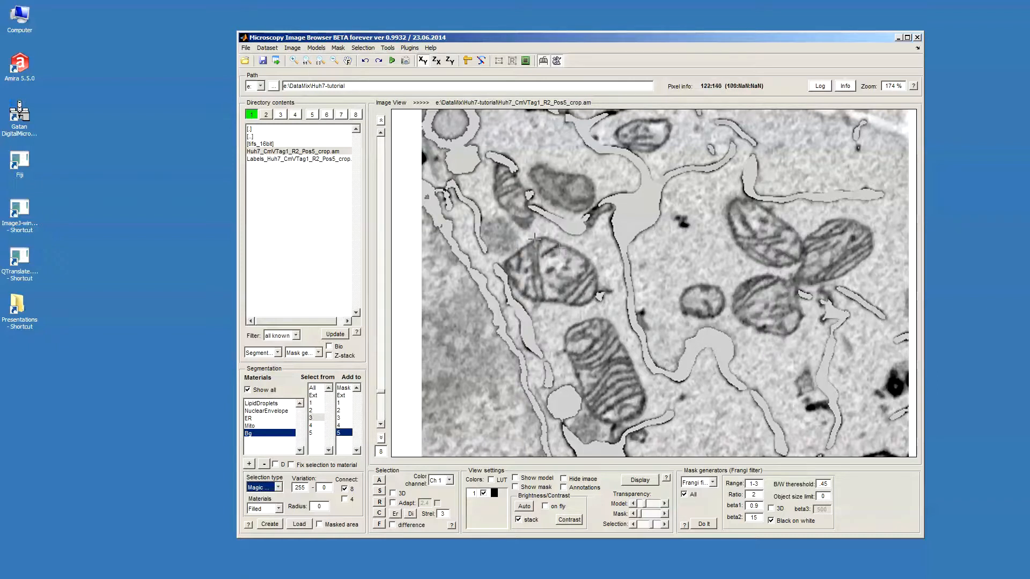
{"action": "scroll", "scroll_direction": "up", "scroll_amount": 3}
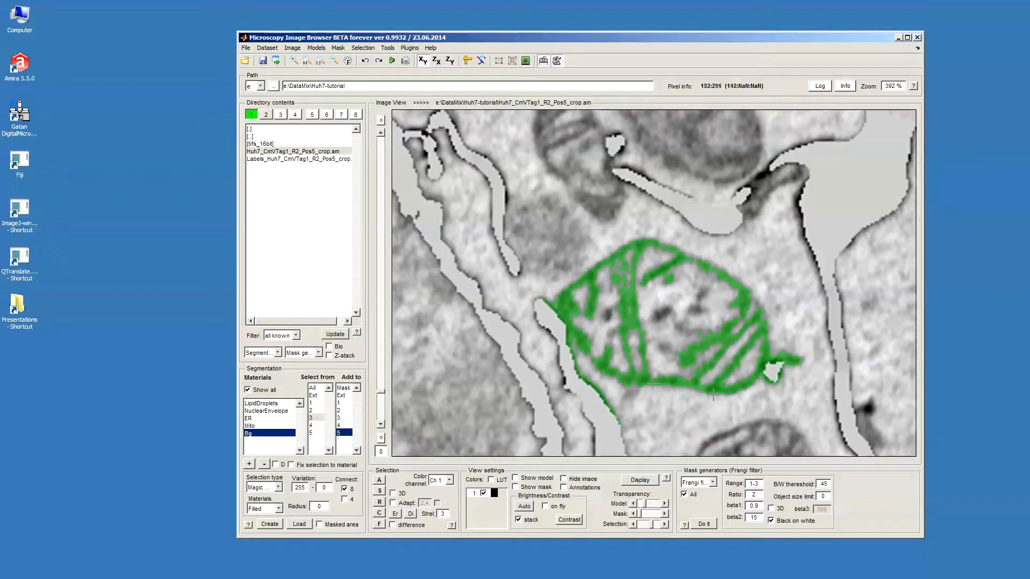
{"action": "mouse_move", "coordinate": [628, 407]}
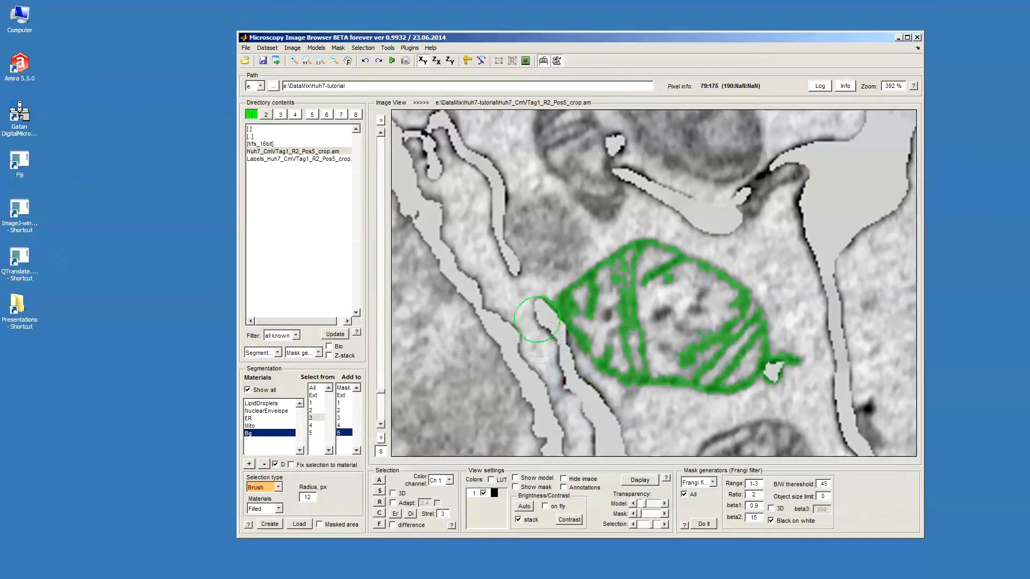
{"action": "mouse_move", "coordinate": [788, 384]}
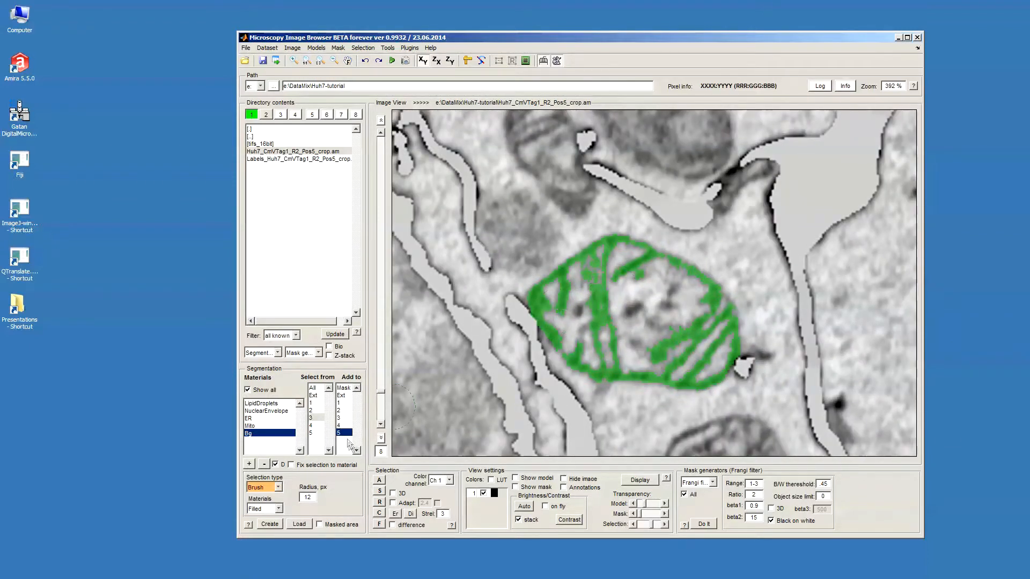
{"action": "left_click", "coordinate": [338, 425]}
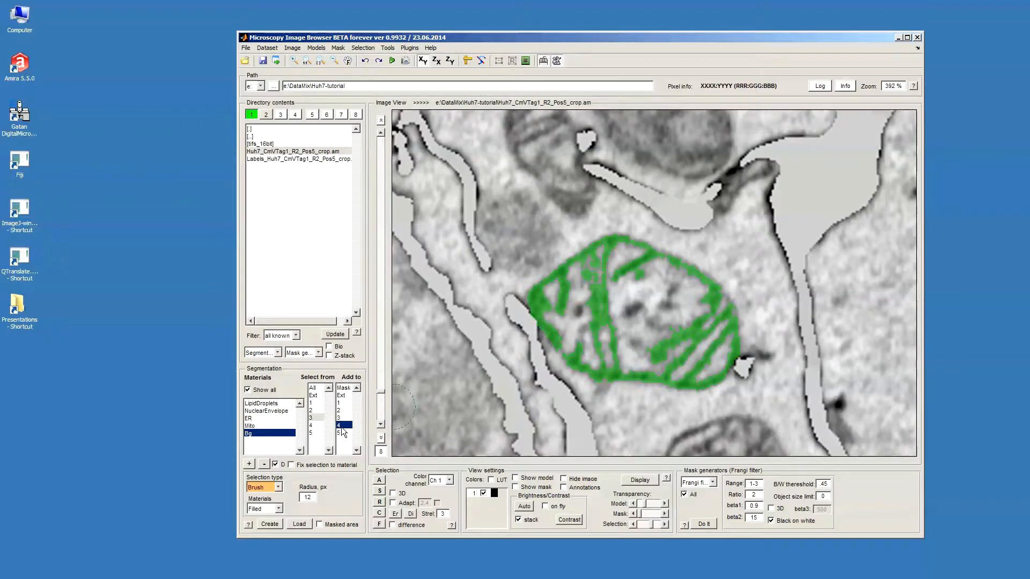
{"action": "left_click", "coordinate": [515, 478]}
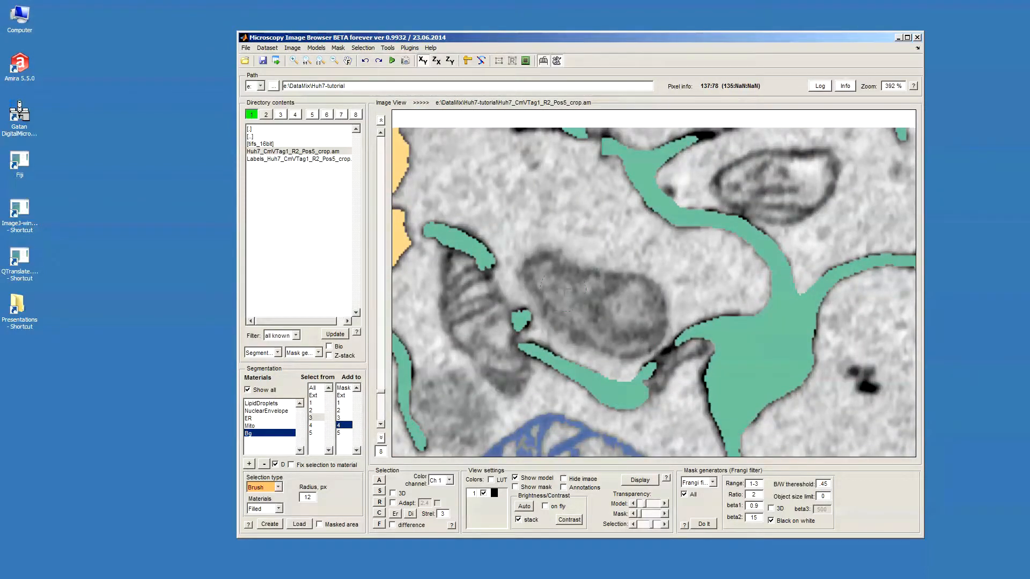
- Switch the selection type to Magic Wand and select inside another mitochondrion
{"action": "left_click", "coordinate": [263, 486]}
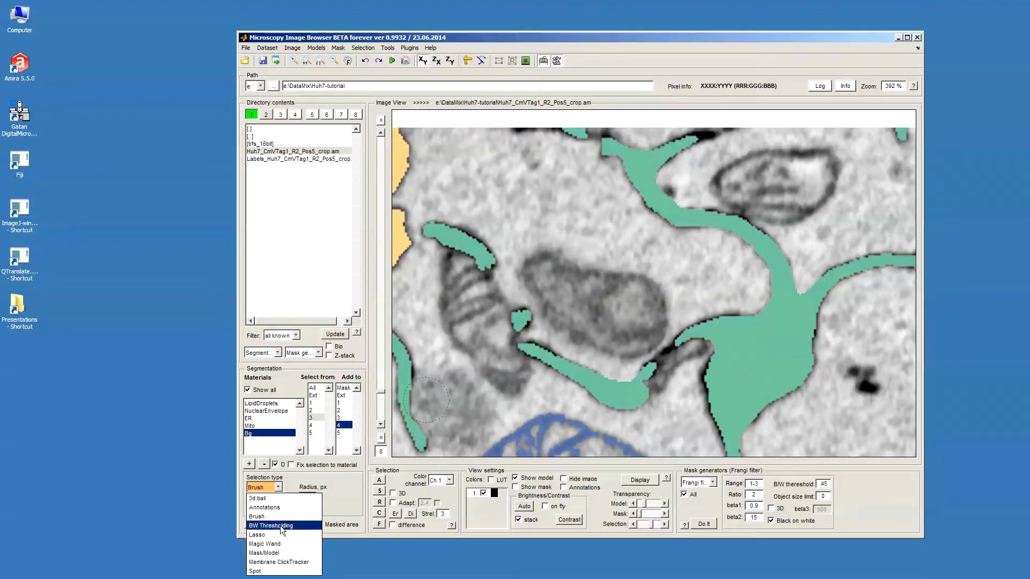
{"action": "mouse_move", "coordinate": [263, 543]}
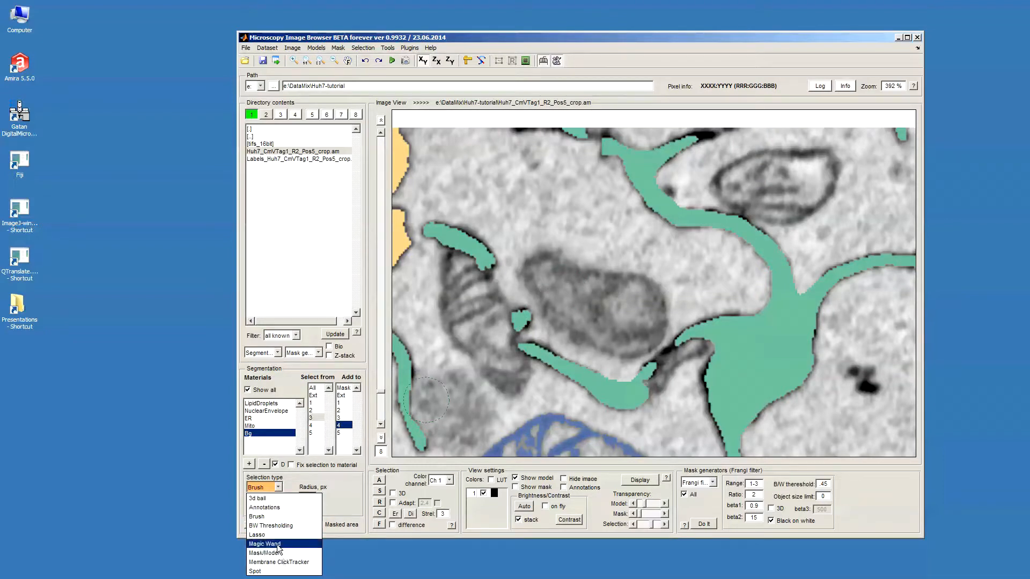
{"action": "left_click", "coordinate": [265, 544]}
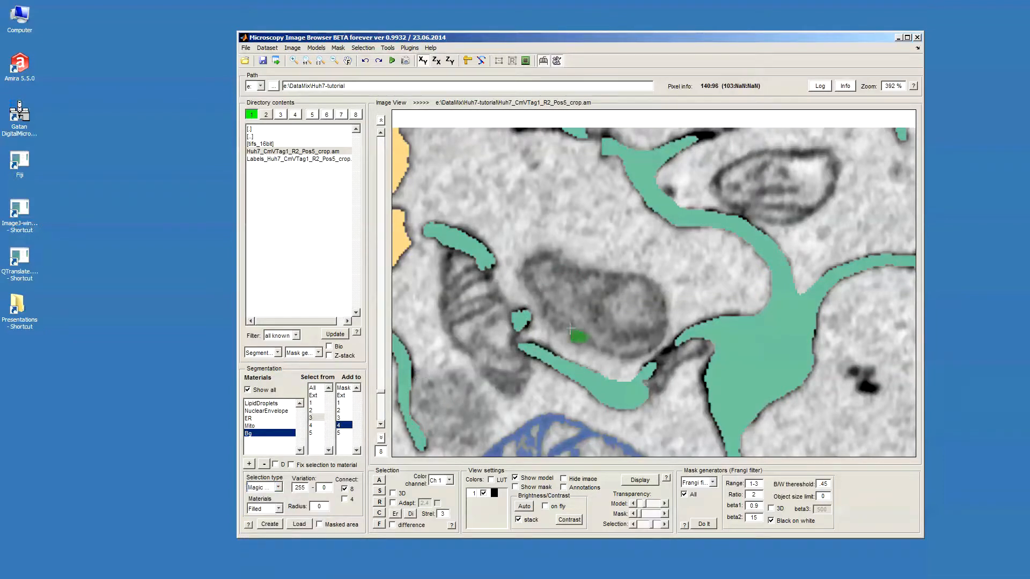
{"action": "left_click", "coordinate": [595, 302]}
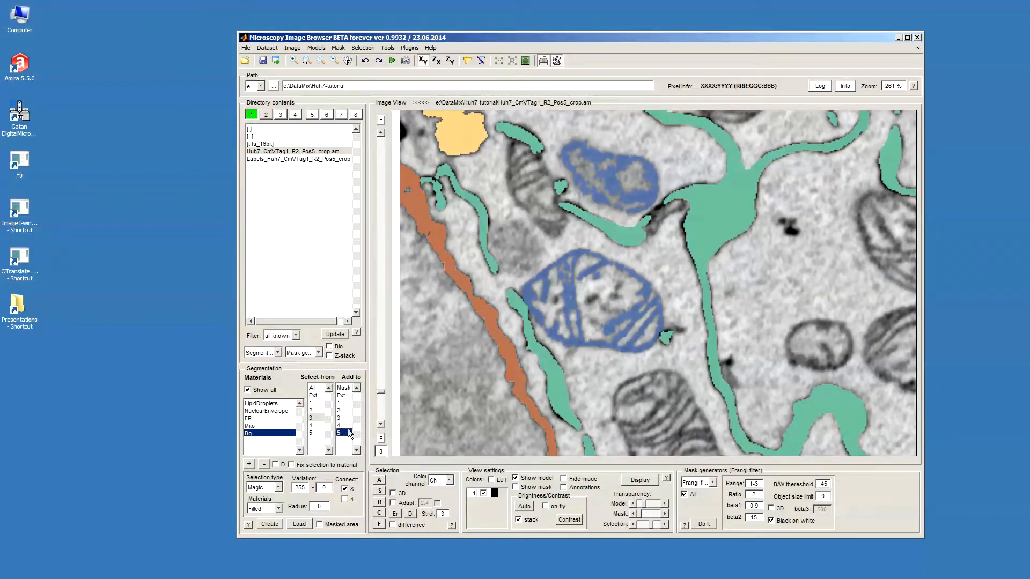
- Paint a background patch in empty cytoplasm and add it to Bg (material 5)
{"action": "left_click", "coordinate": [263, 487]}
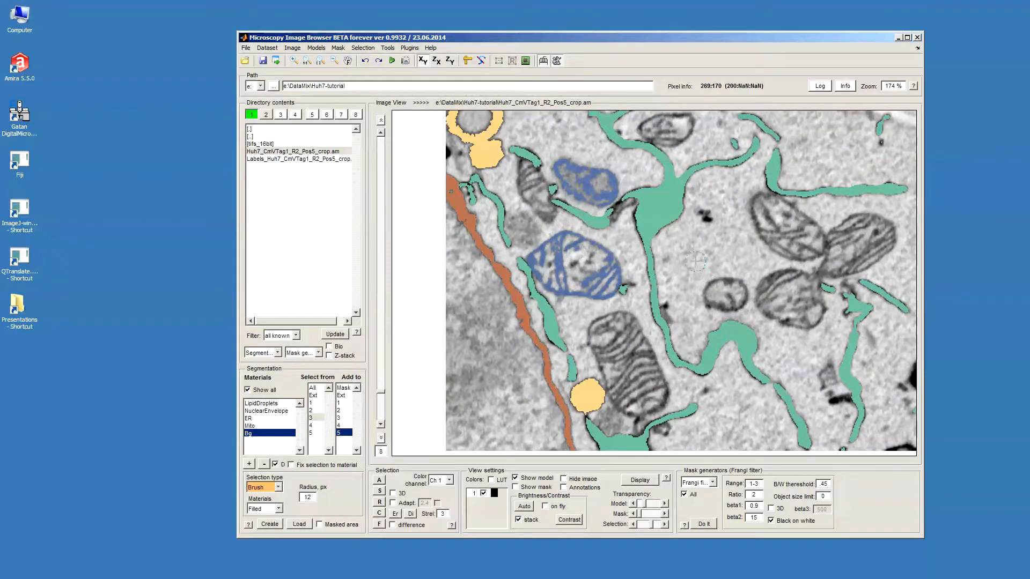
{"action": "left_click", "coordinate": [697, 253]}
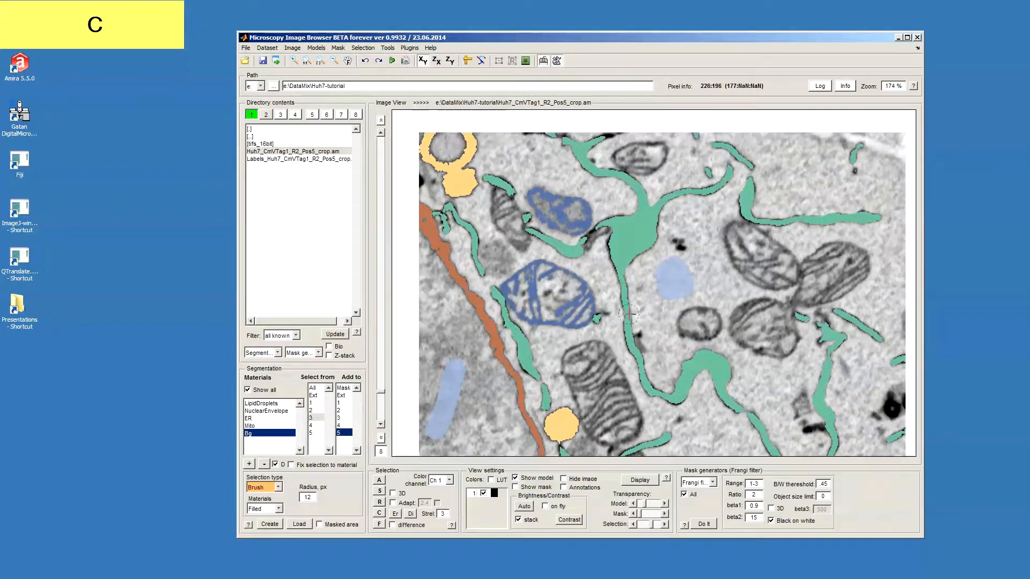
{"action": "left_click", "coordinate": [620, 298]}
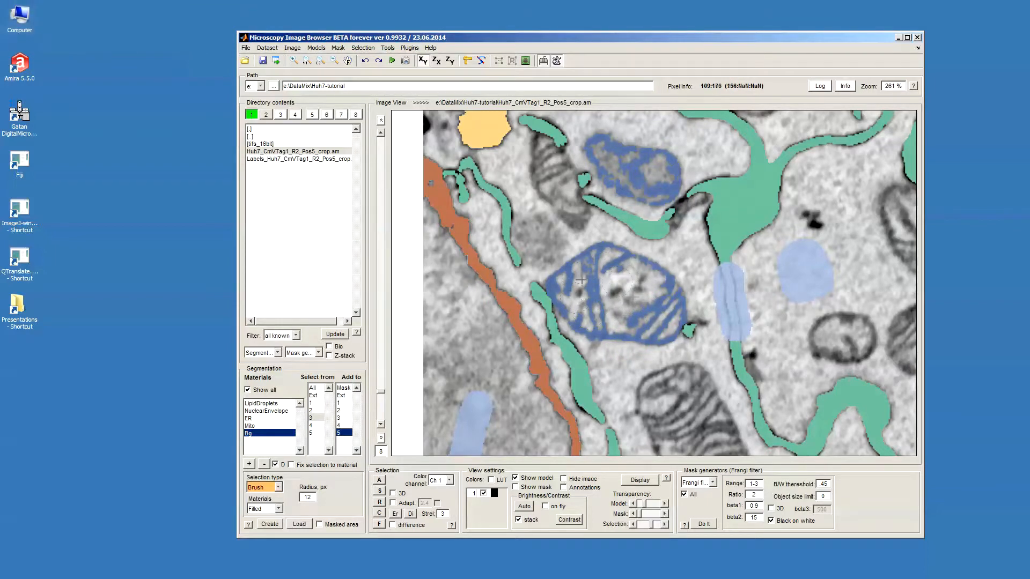
{"action": "mouse_move", "coordinate": [699, 250]}
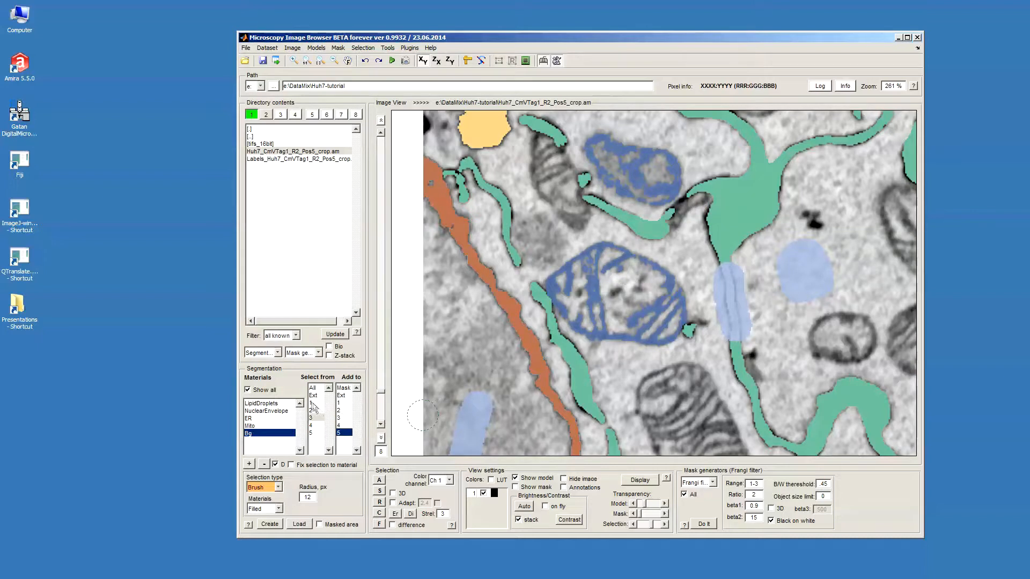
- Restrict brush painting to unlabeled exterior areas and undo the patches wrongly added to Mito
{"action": "left_click", "coordinate": [313, 394]}
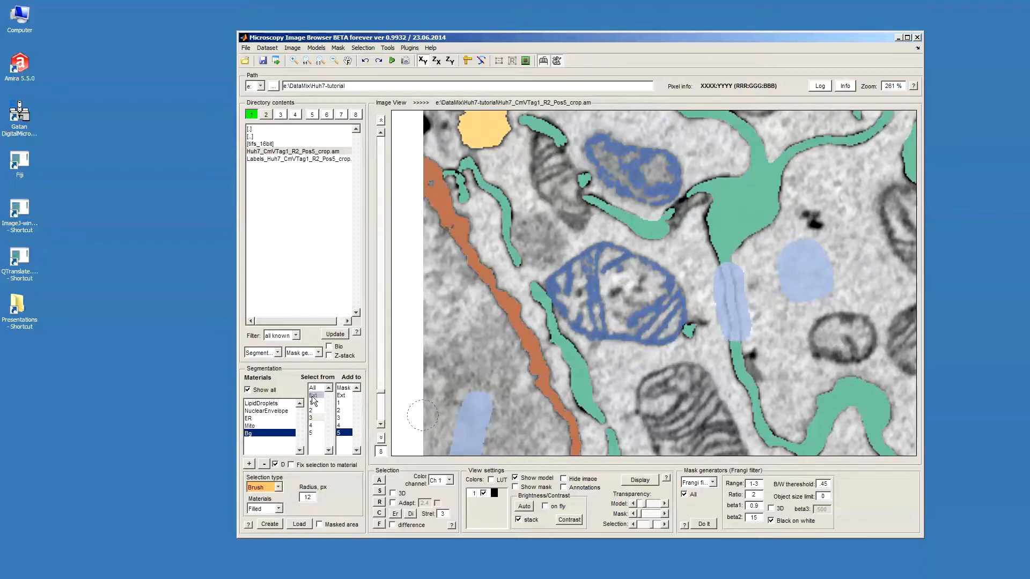
{"action": "left_click", "coordinate": [316, 395]}
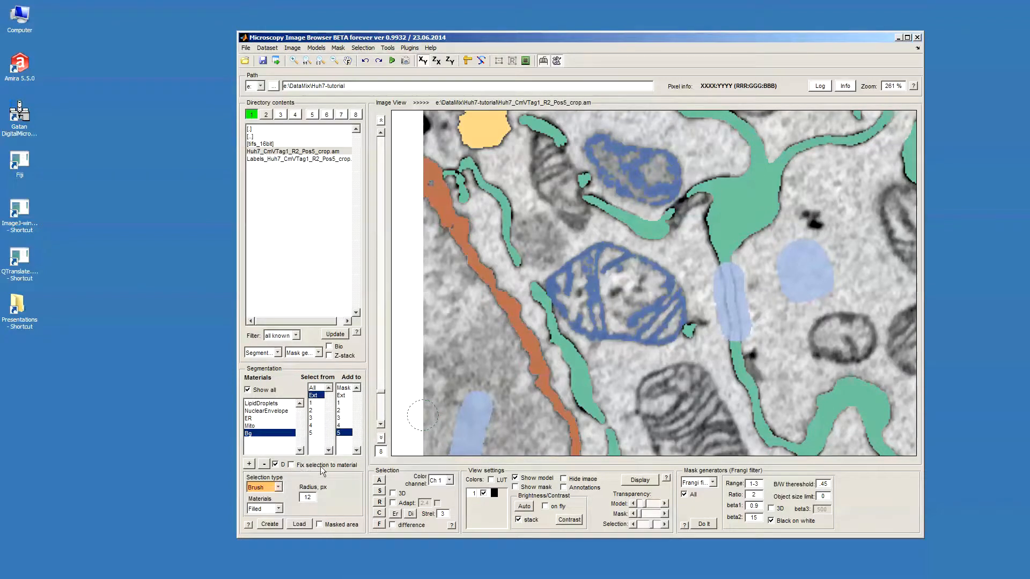
{"action": "left_click", "coordinate": [283, 465]}
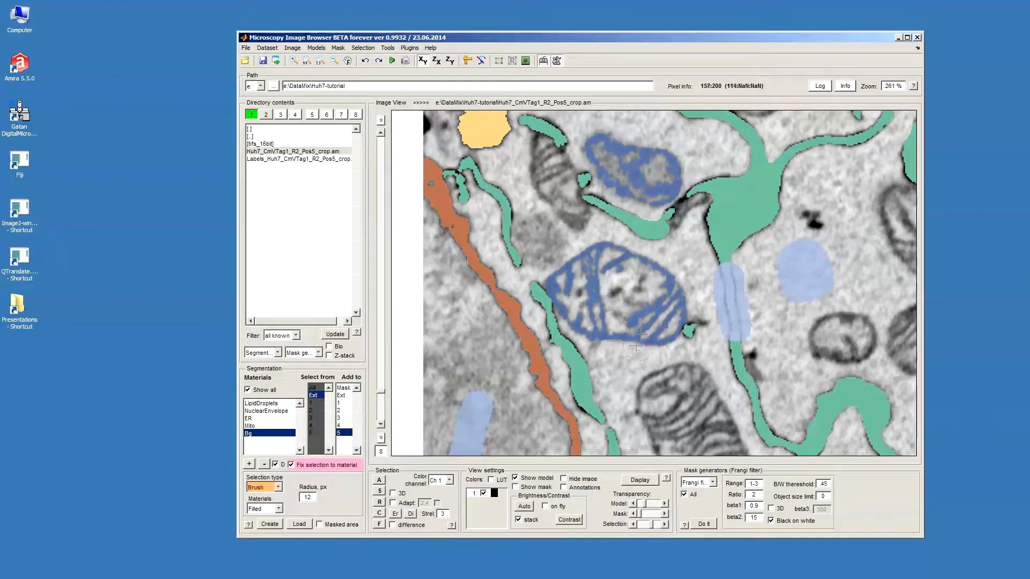
{"action": "left_click", "coordinate": [670, 309]}
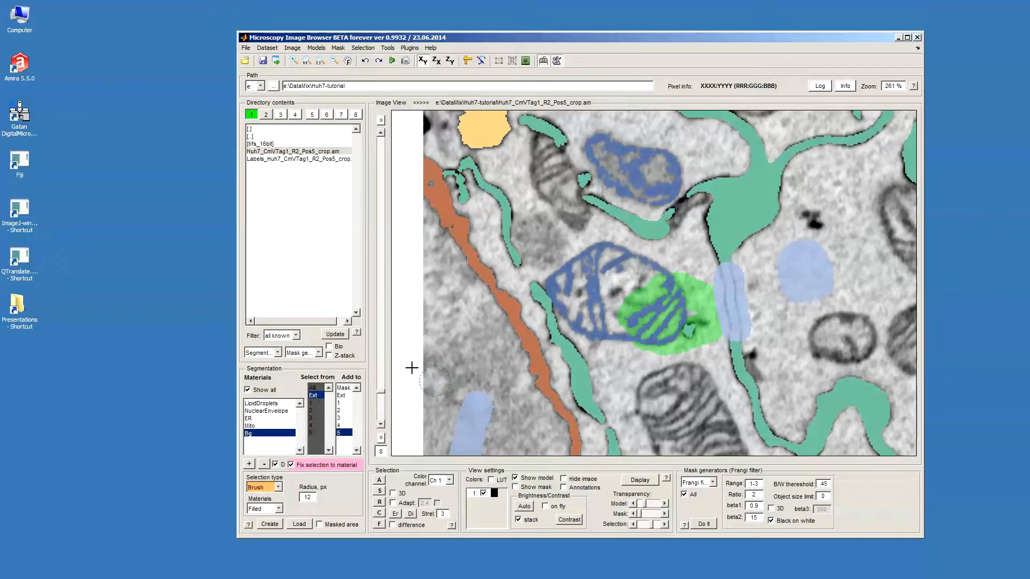
{"action": "mouse_move", "coordinate": [611, 308]}
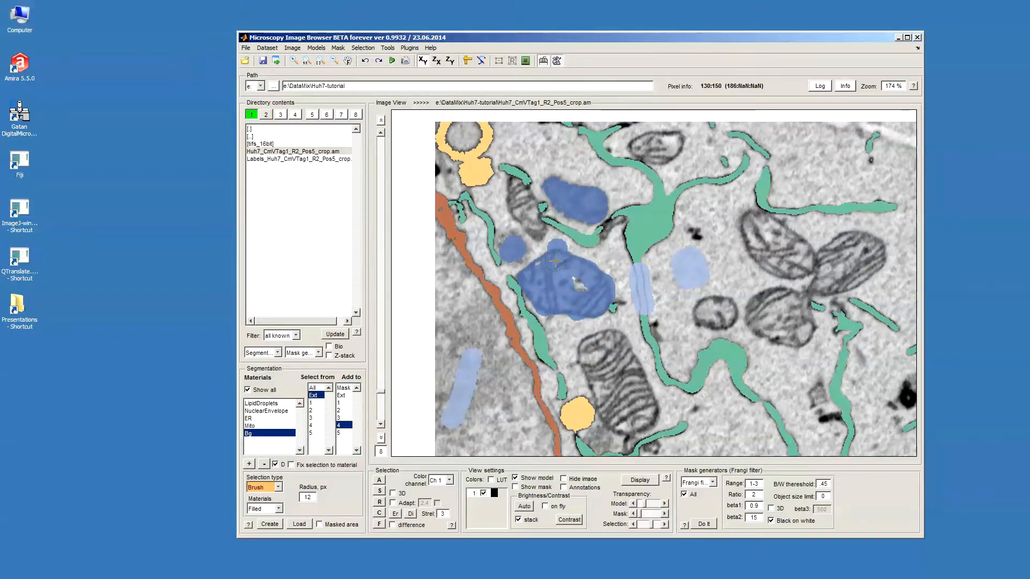
{"action": "key", "text": "ctrl+z"}
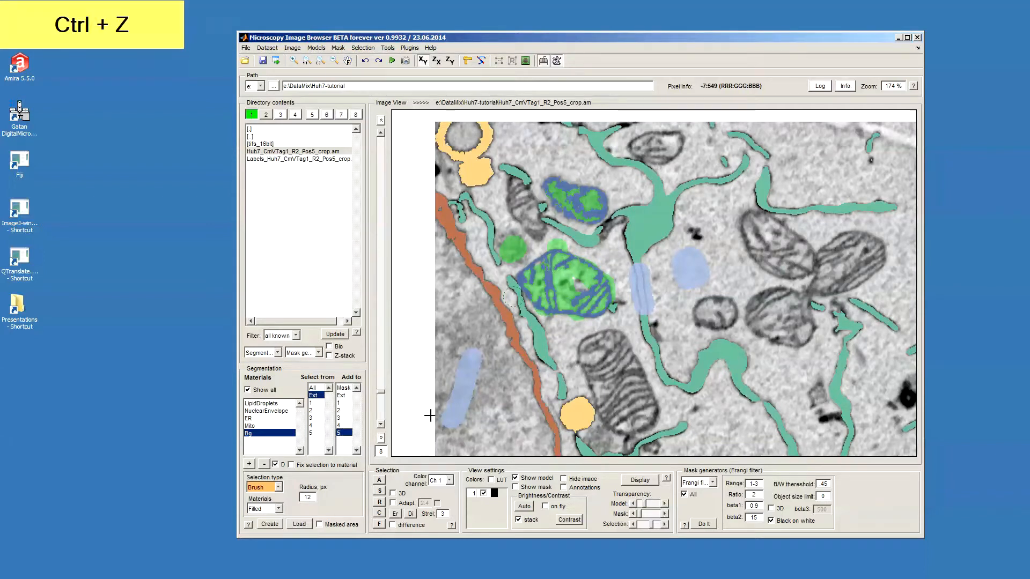
{"action": "key", "text": "ctrl+z"}
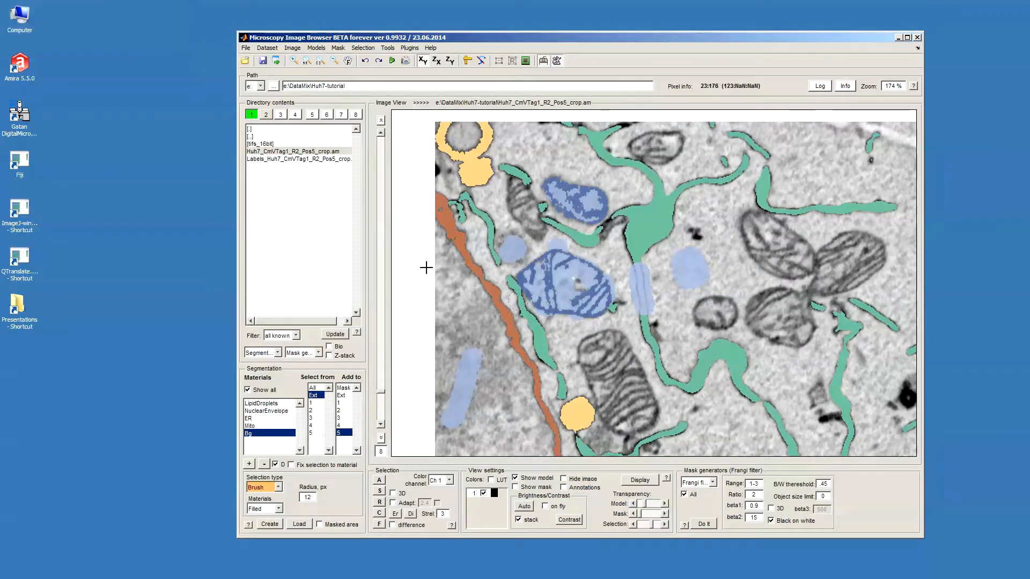
- Open random forest membrane detection with Mito as object, Bg as background, context size 15
{"action": "left_click", "coordinate": [408, 48]}
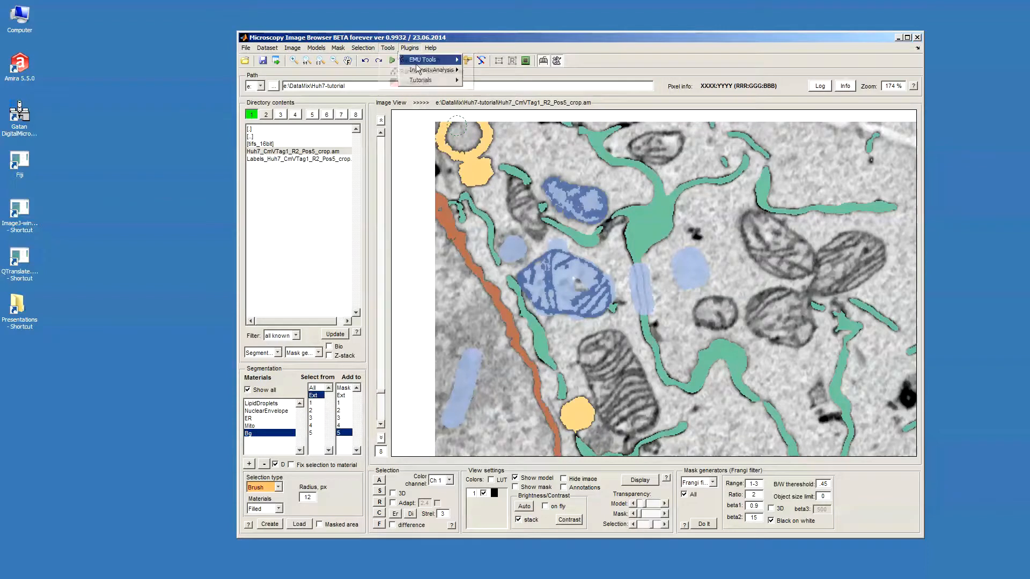
{"action": "left_click", "coordinate": [424, 59]}
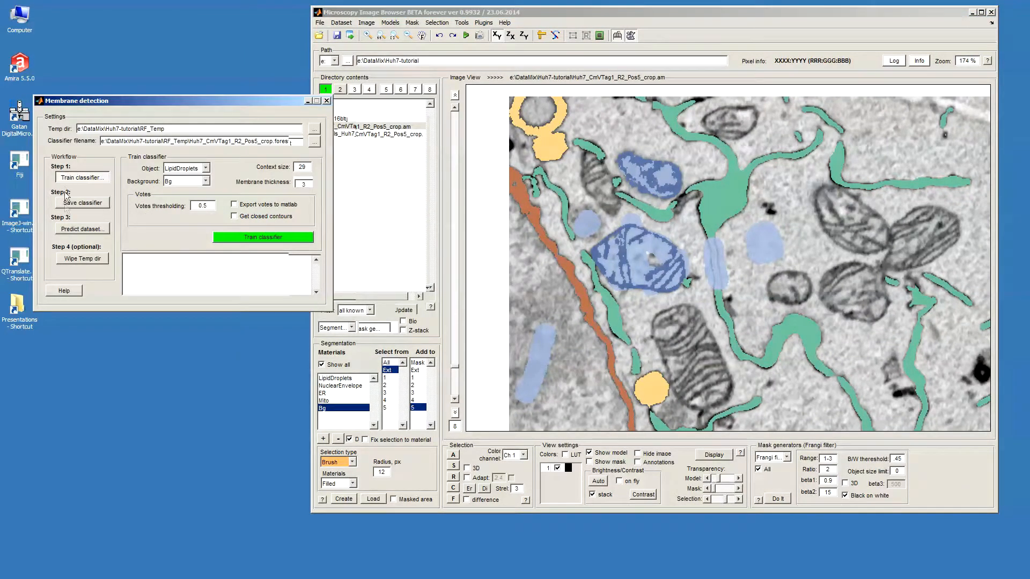
{"action": "mouse_move", "coordinate": [120, 208]}
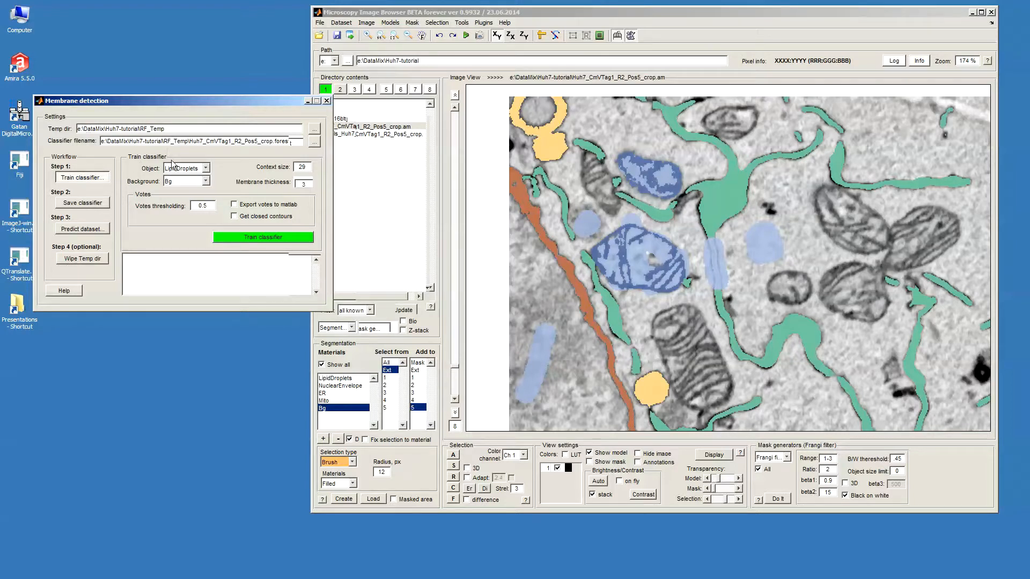
{"action": "left_click", "coordinate": [205, 168]}
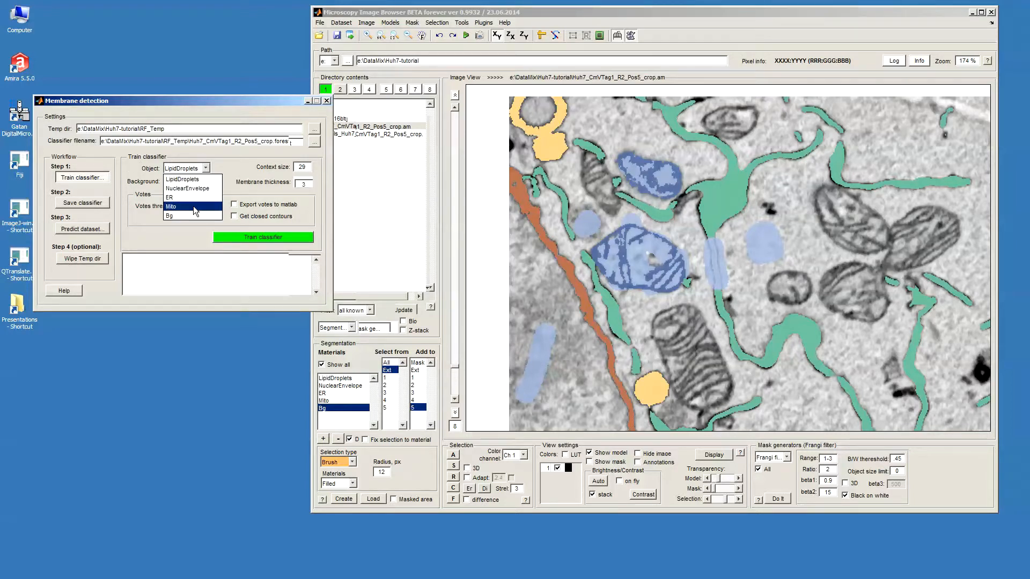
{"action": "left_click", "coordinate": [170, 205]}
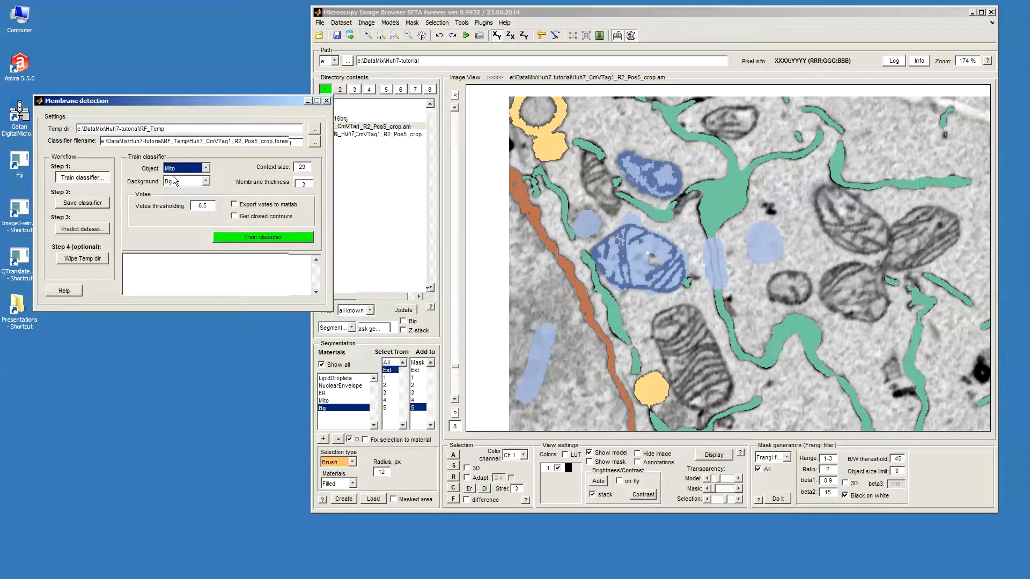
{"action": "left_click", "coordinate": [205, 181]}
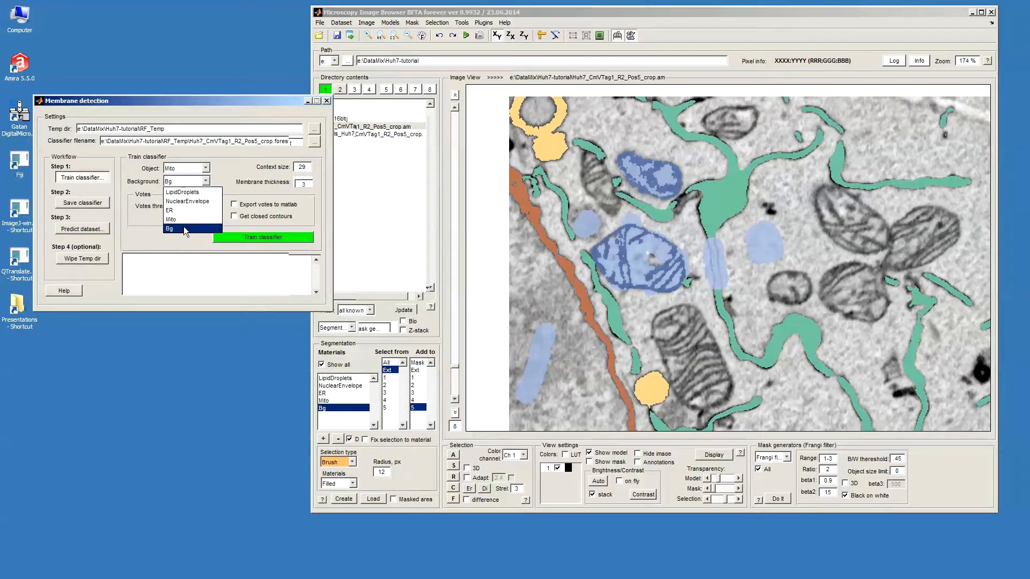
{"action": "left_click", "coordinate": [186, 229]}
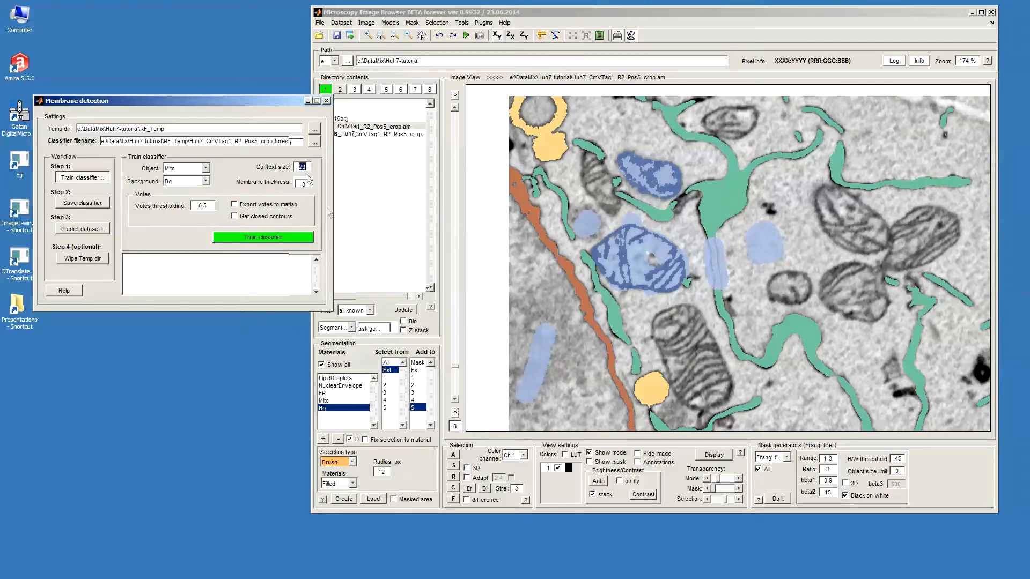
{"action": "key", "text": "NumpadEnter"}
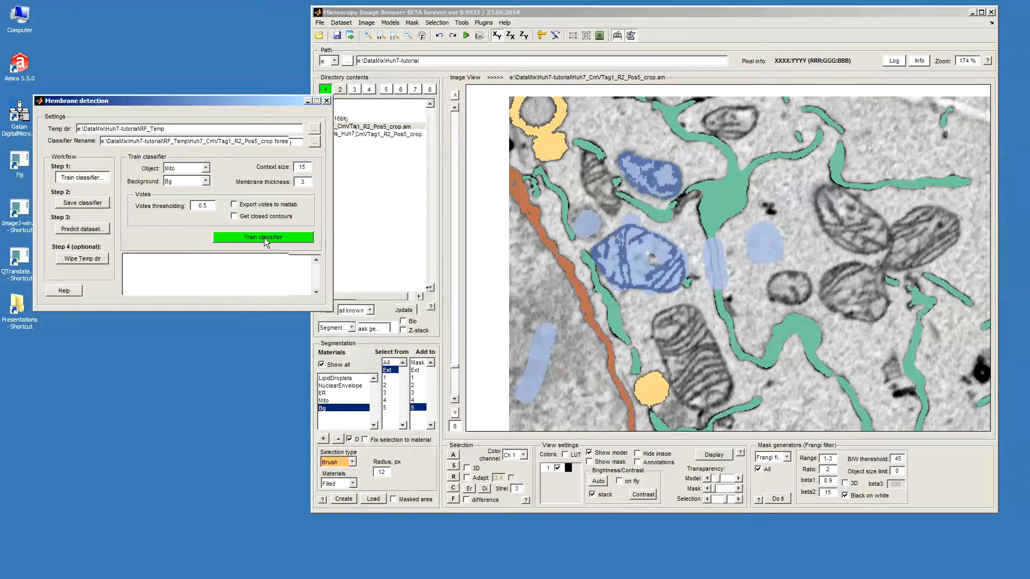
- Train the Mito-versus-Bg classifier and hide the seed annotations to see the green prediction
{"action": "left_click", "coordinate": [262, 237]}
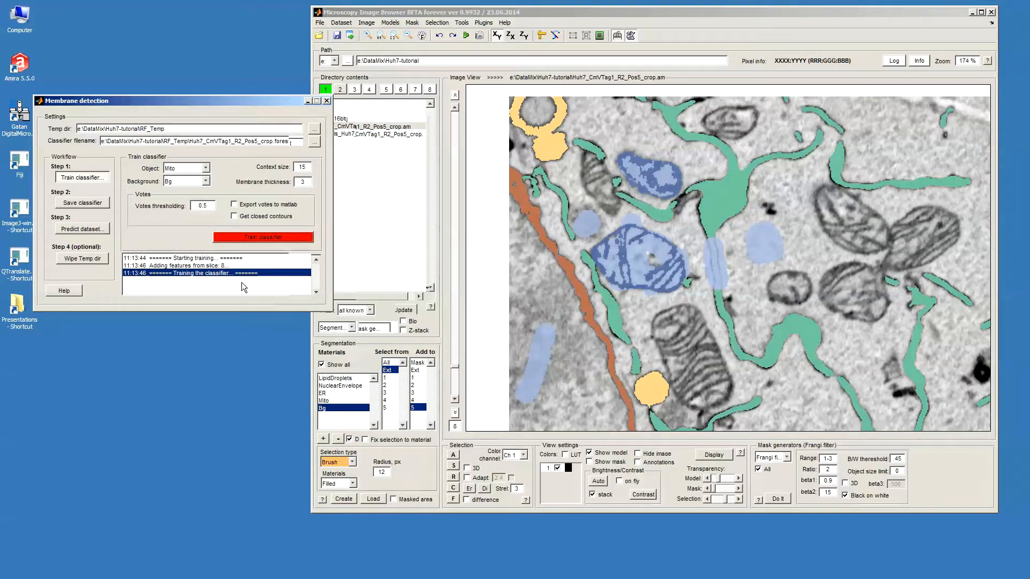
{"action": "mouse_move", "coordinate": [570, 237]}
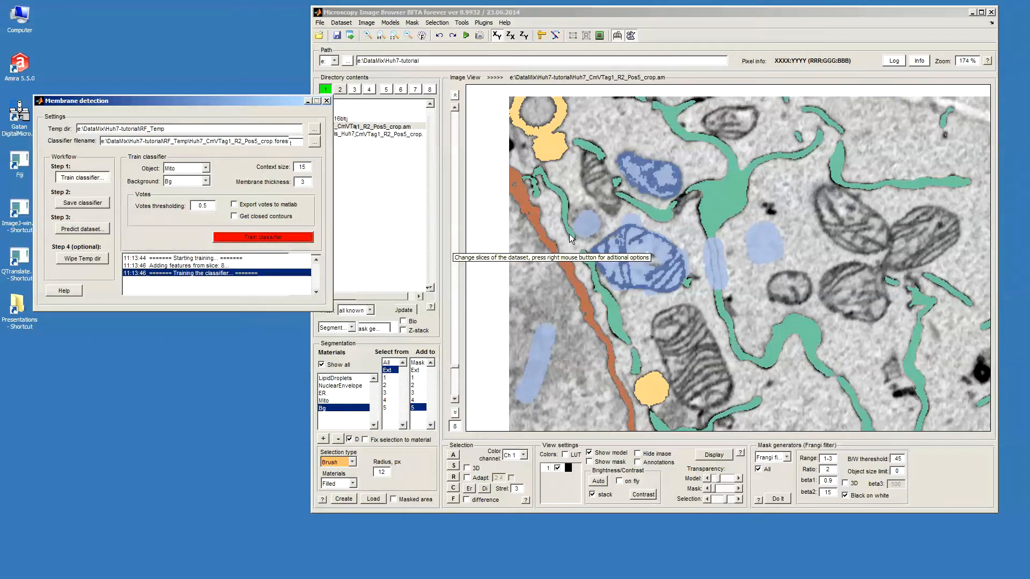
{"action": "mouse_move", "coordinate": [720, 241]}
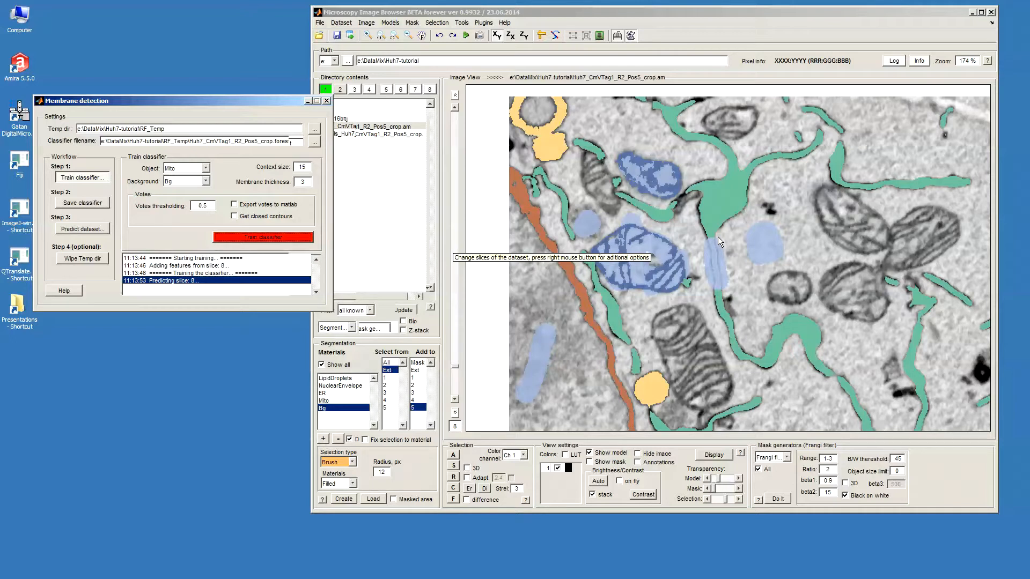
{"action": "mouse_move", "coordinate": [698, 264]}
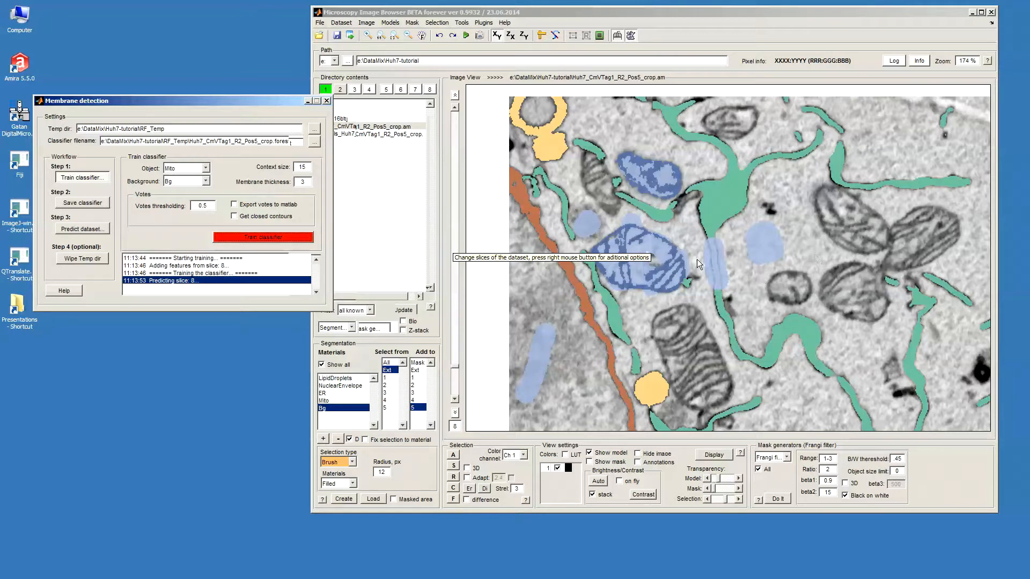
{"action": "mouse_move", "coordinate": [662, 229]}
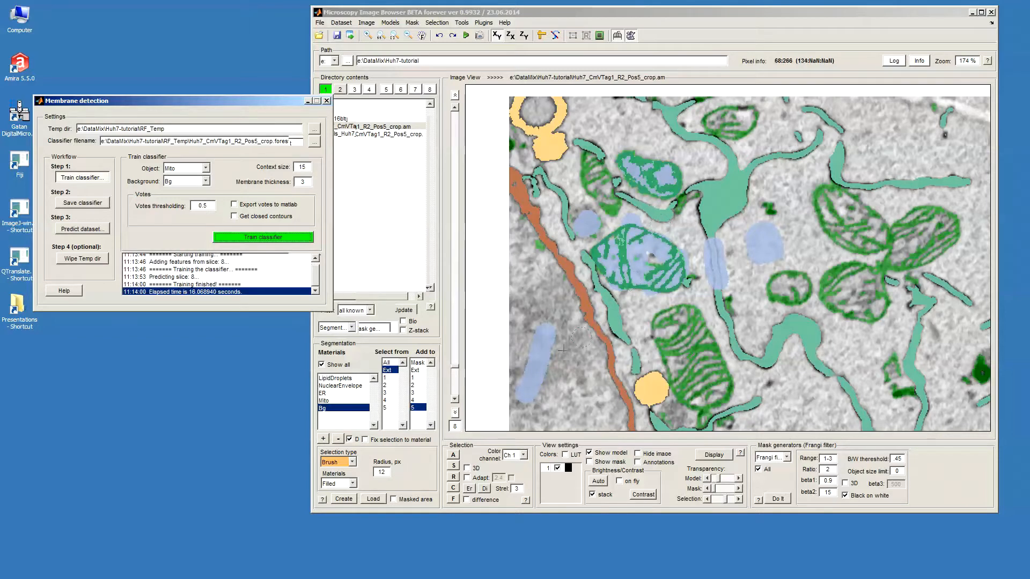
{"action": "key", "text": "space"}
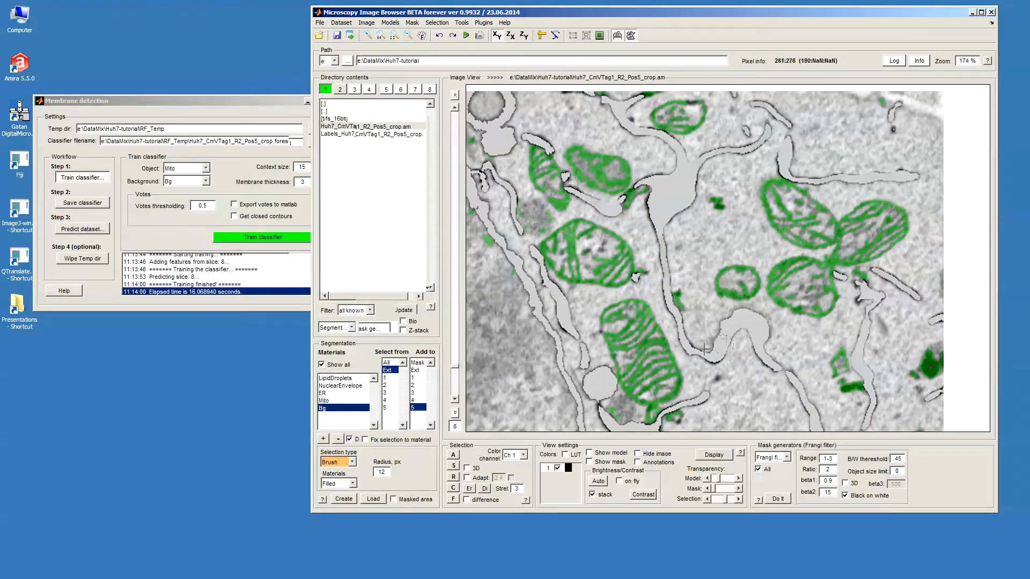
{"action": "mouse_move", "coordinate": [677, 242]}
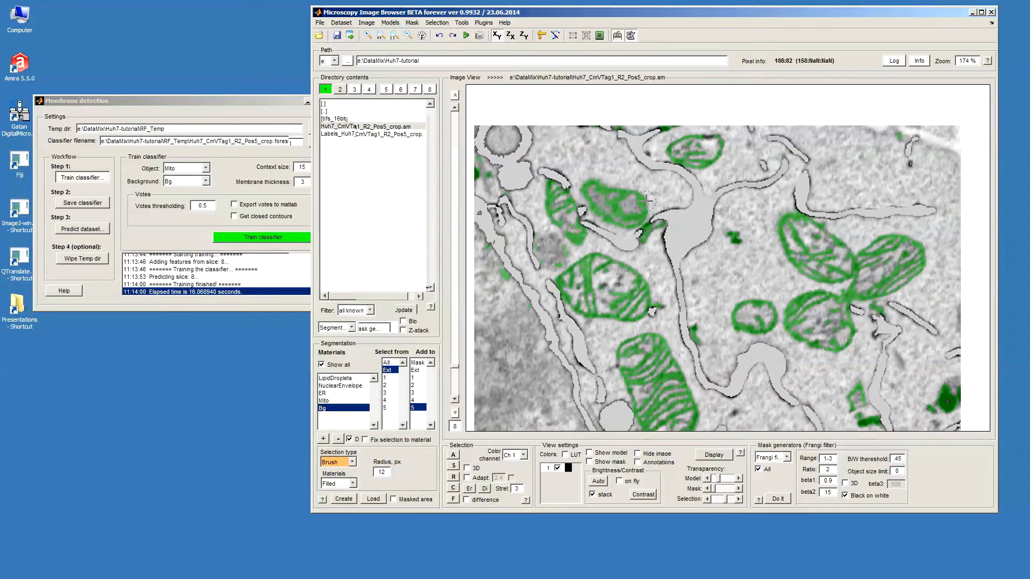
{"action": "mouse_move", "coordinate": [654, 321]}
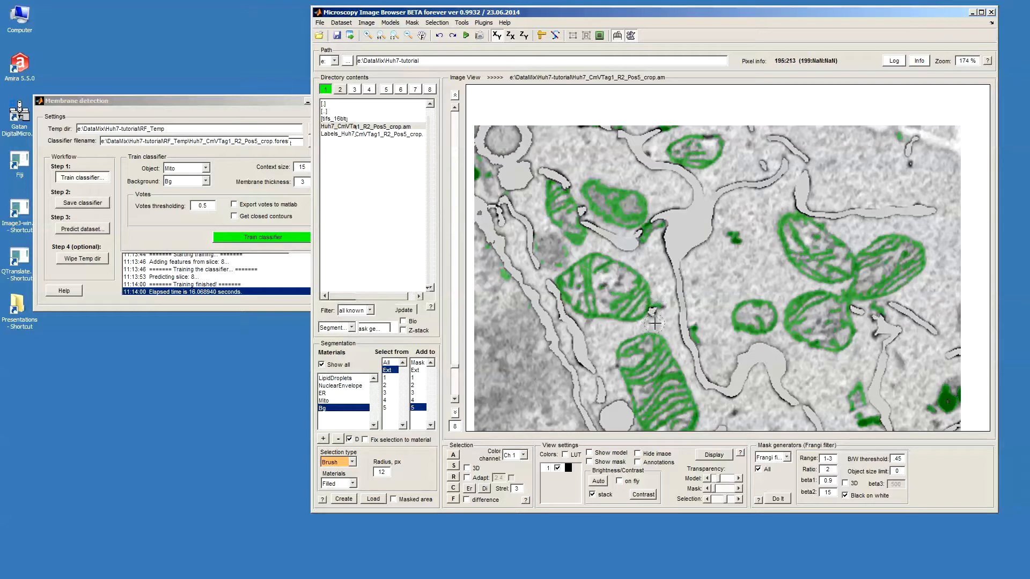
{"action": "mouse_move", "coordinate": [713, 337]}
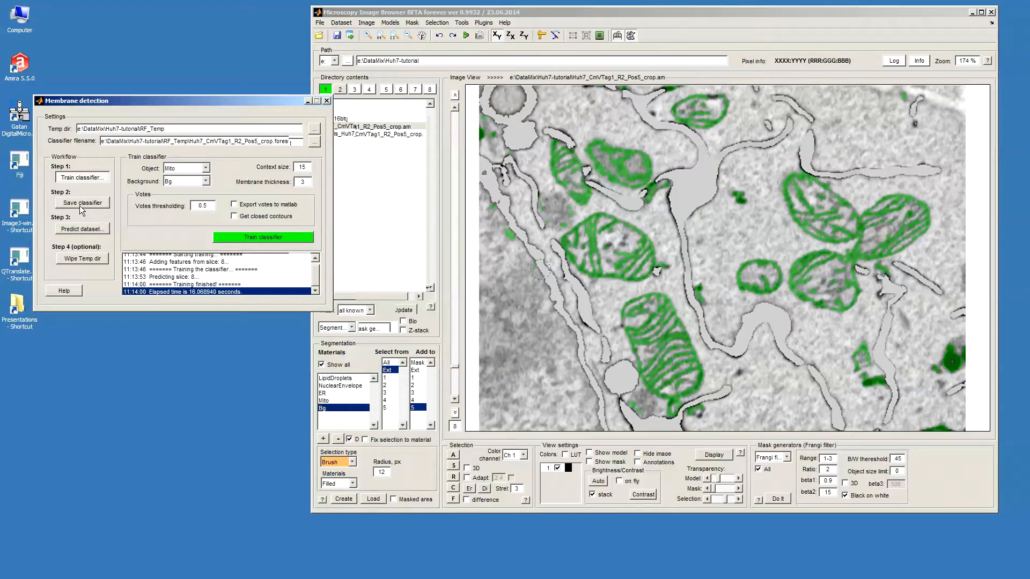
- Save the trained classifier, overwriting the existing forest file
{"action": "left_click", "coordinate": [82, 202]}
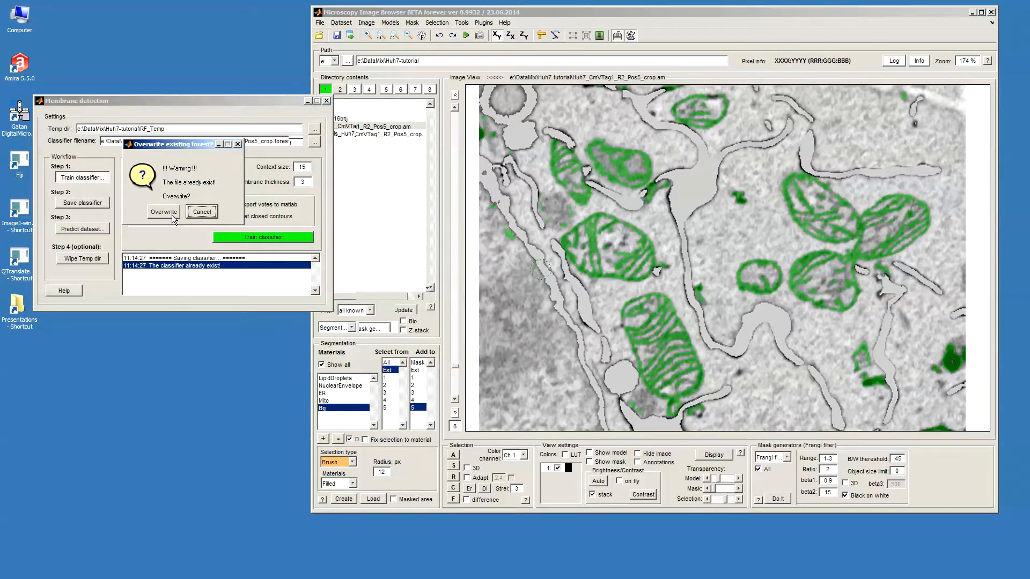
{"action": "left_click", "coordinate": [201, 211]}
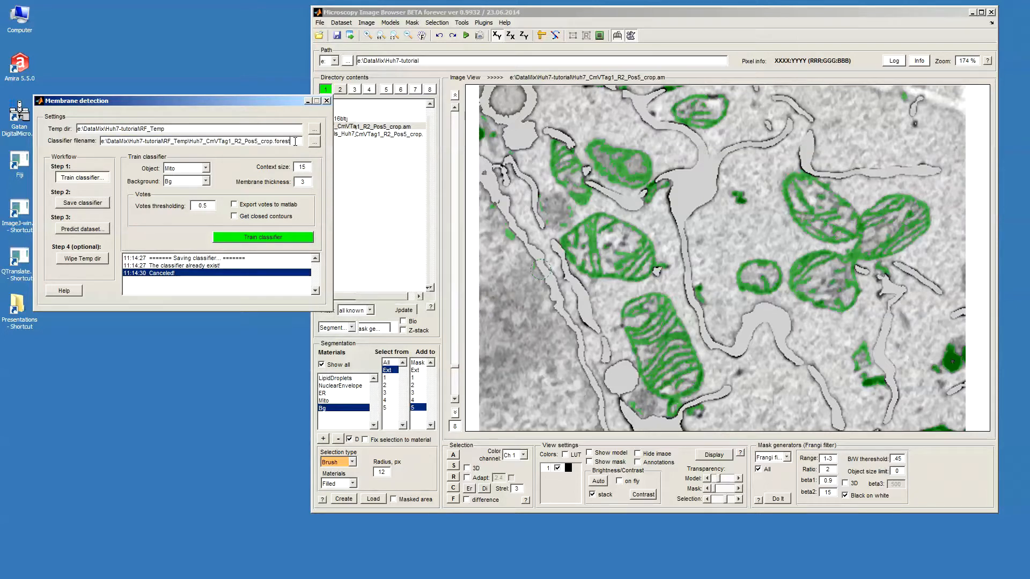
{"action": "left_click", "coordinate": [82, 203]}
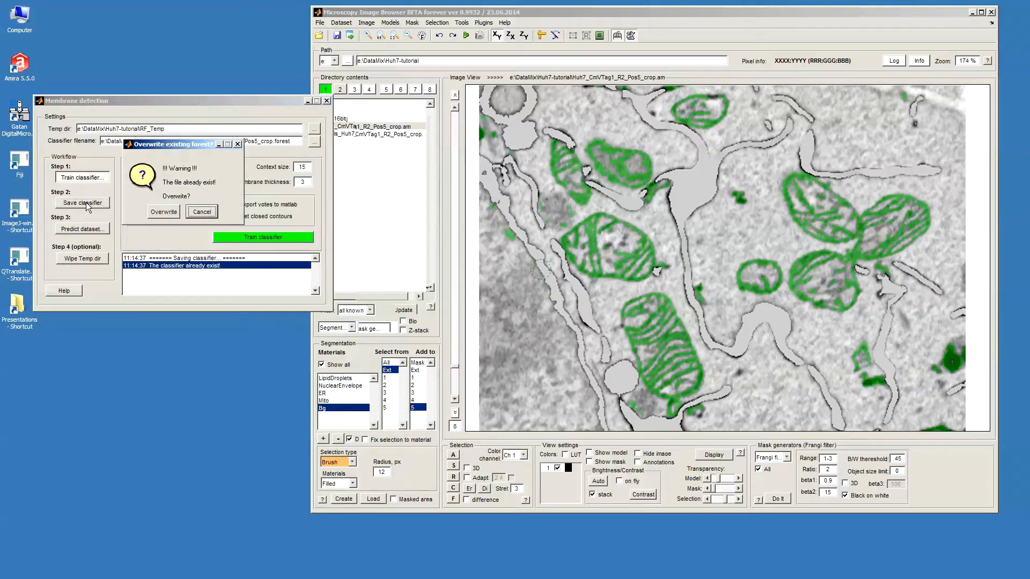
{"action": "left_click", "coordinate": [164, 213]}
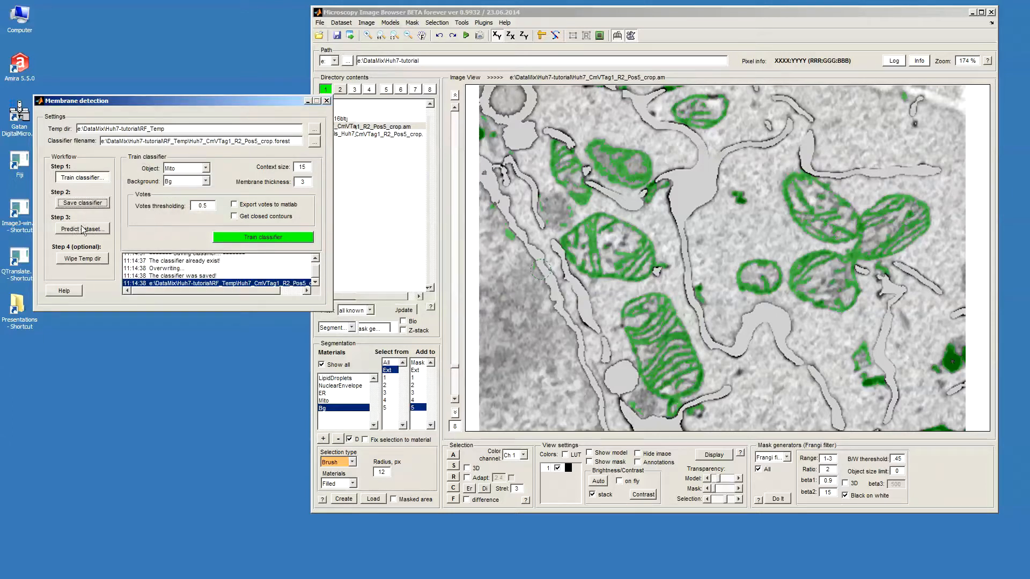
{"action": "left_click", "coordinate": [82, 229]}
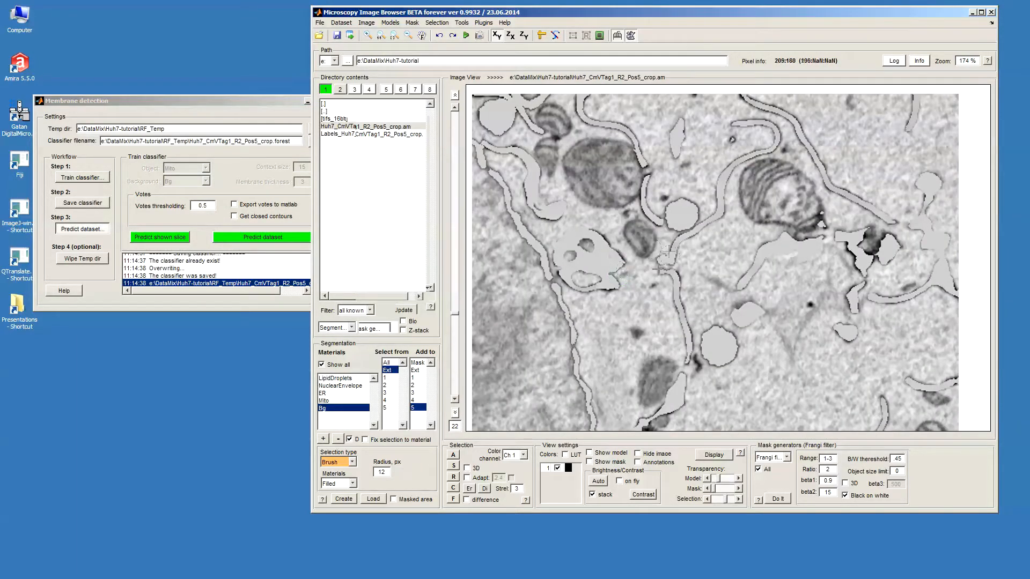
{"action": "mouse_move", "coordinate": [243, 272]}
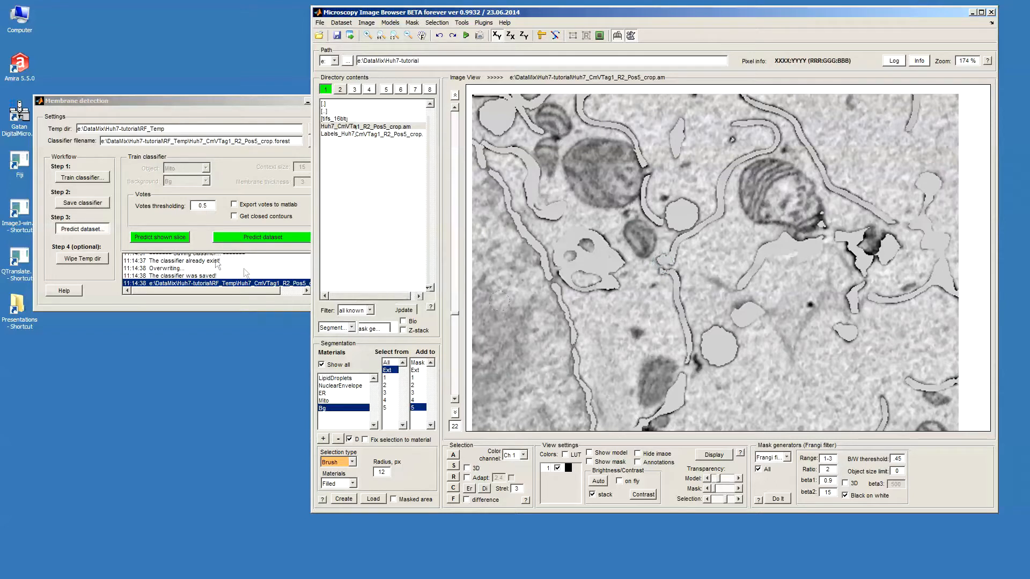
- Run the saved classifier on slice 22 to mark mitochondria in green
{"action": "left_click", "coordinate": [159, 237]}
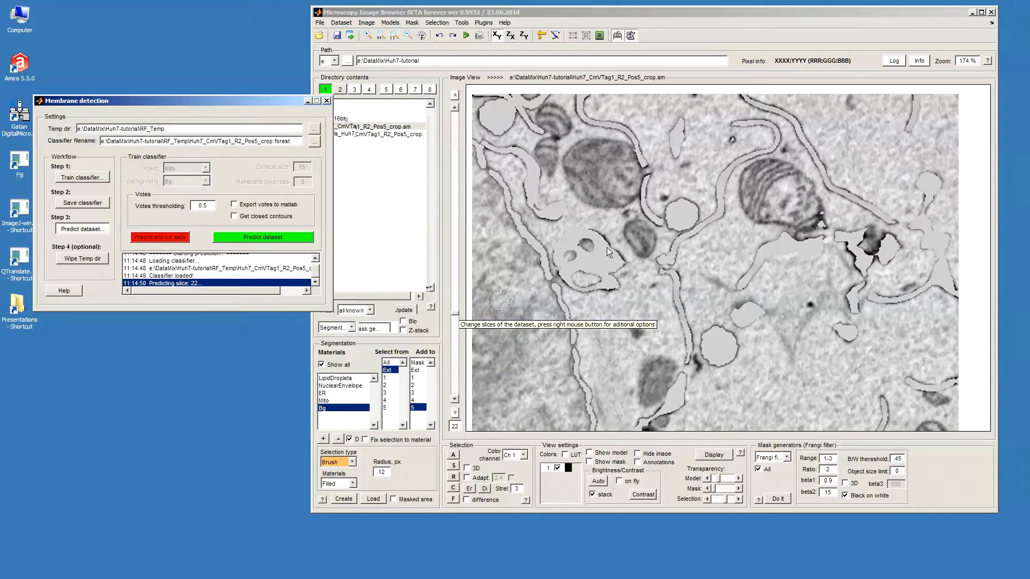
{"action": "mouse_move", "coordinate": [702, 291]}
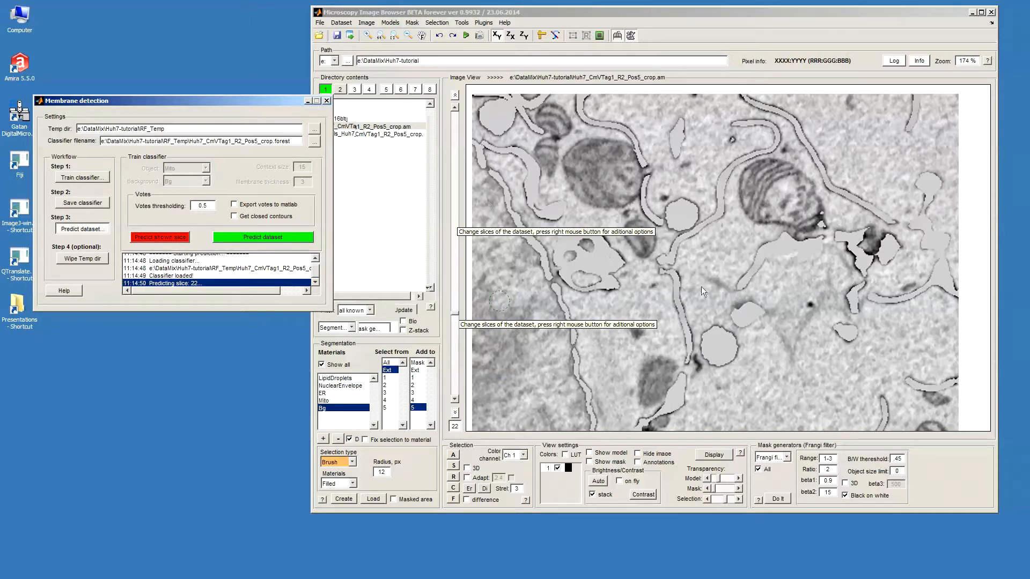
{"action": "mouse_move", "coordinate": [177, 199]}
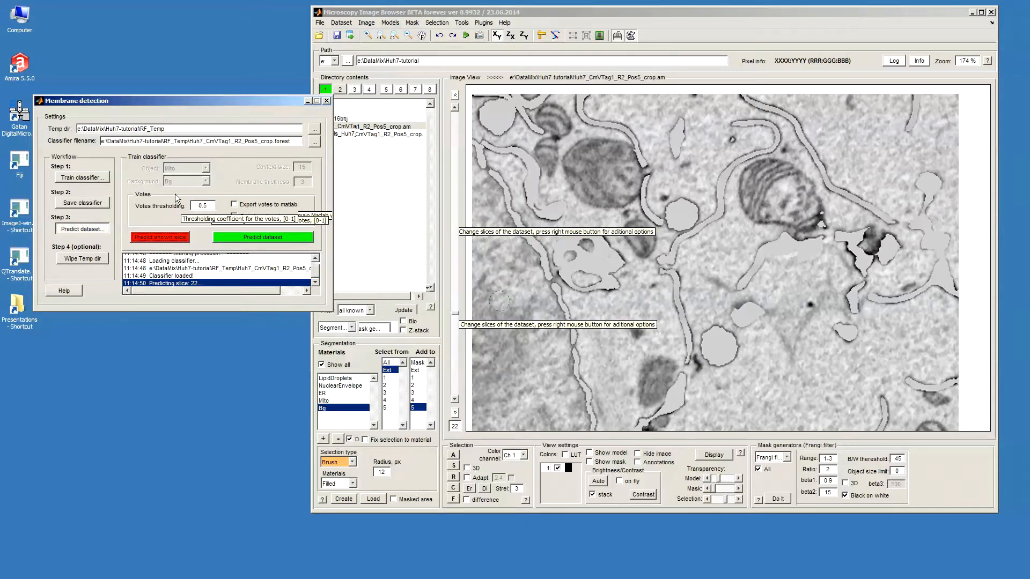
{"action": "left_click", "coordinate": [159, 237]}
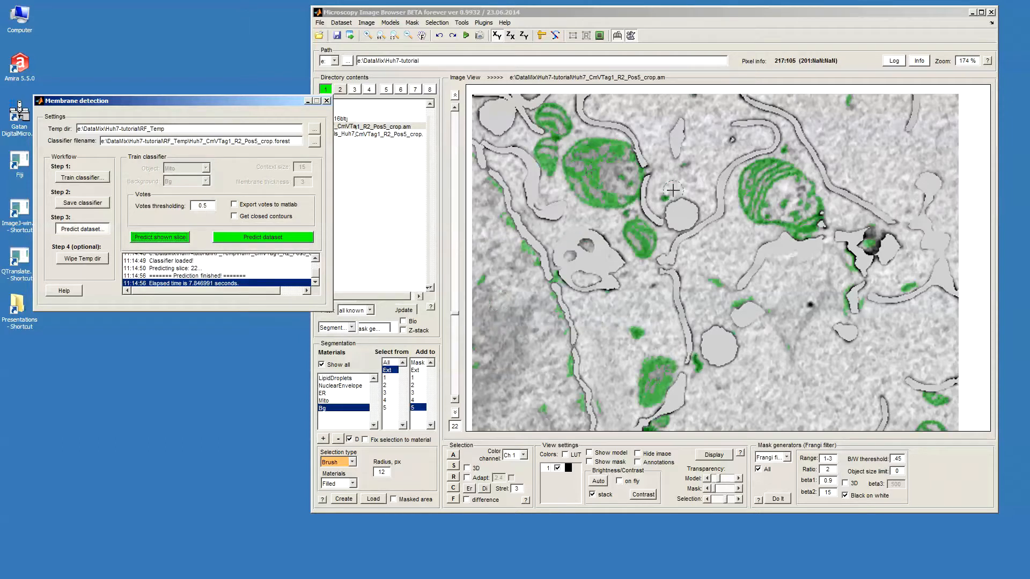
{"action": "mouse_move", "coordinate": [696, 323]}
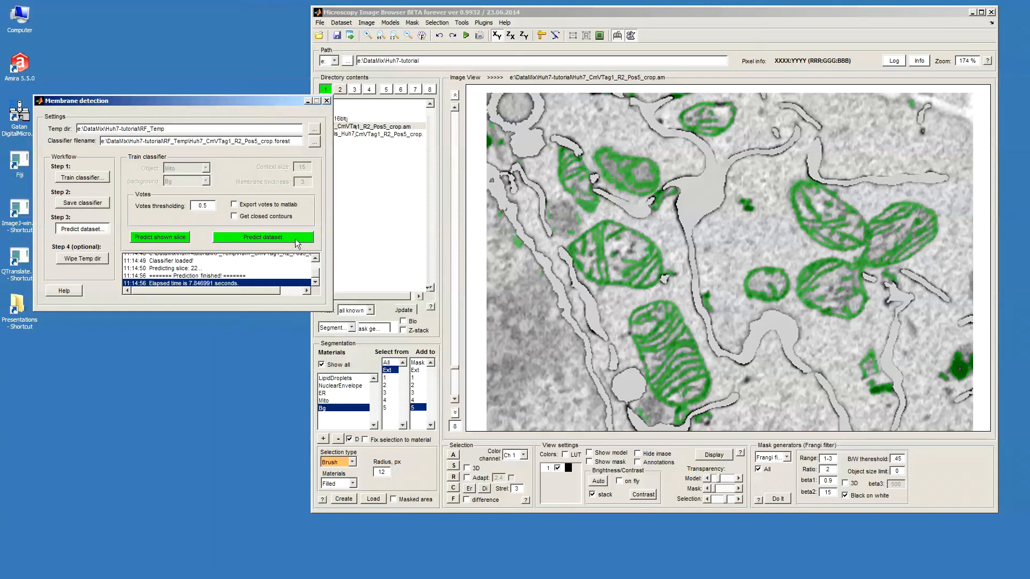
{"action": "mouse_move", "coordinate": [280, 242]}
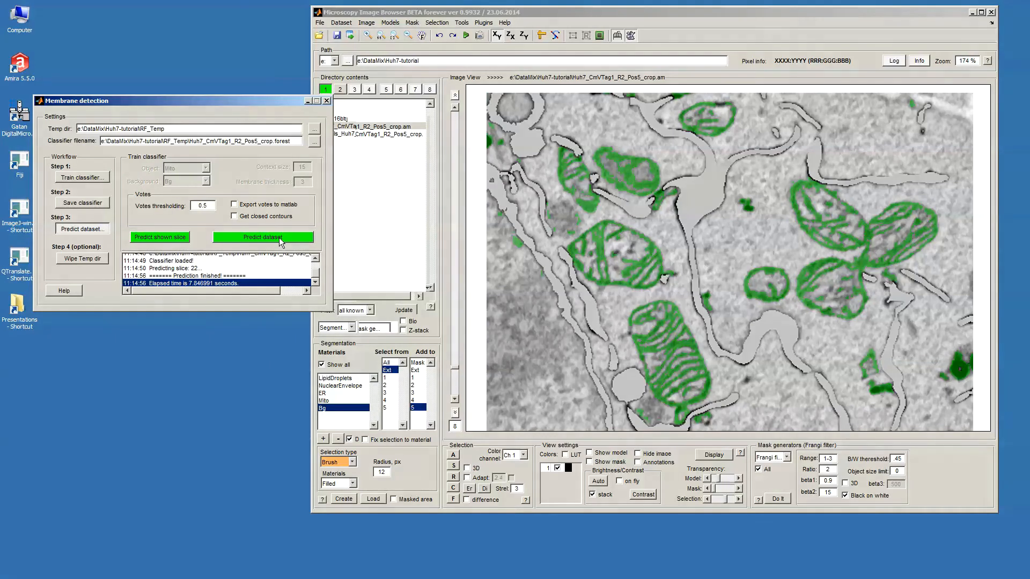
- Start predicting mitochondria on every slice of the EM stack
{"action": "left_click", "coordinate": [262, 237]}
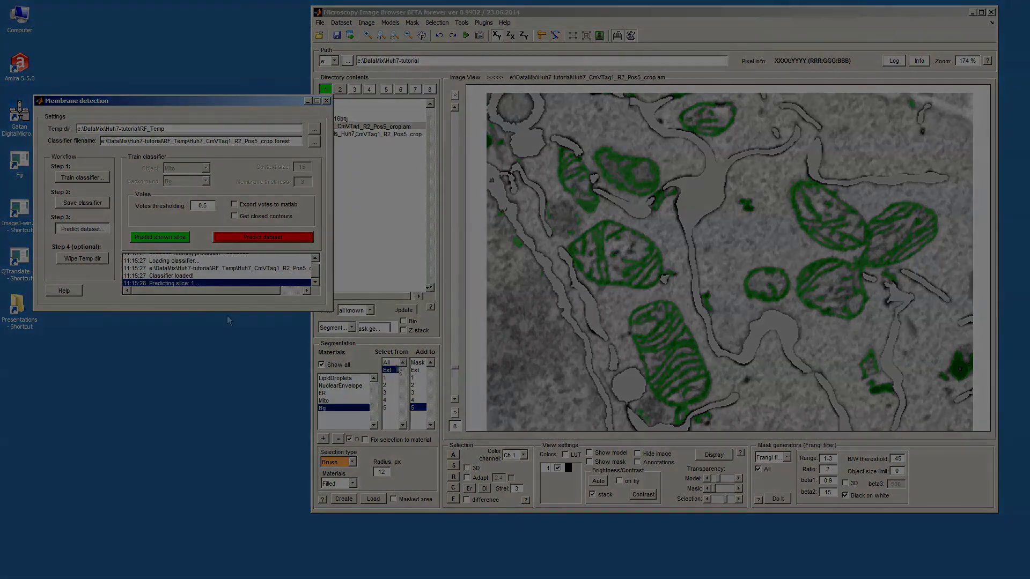